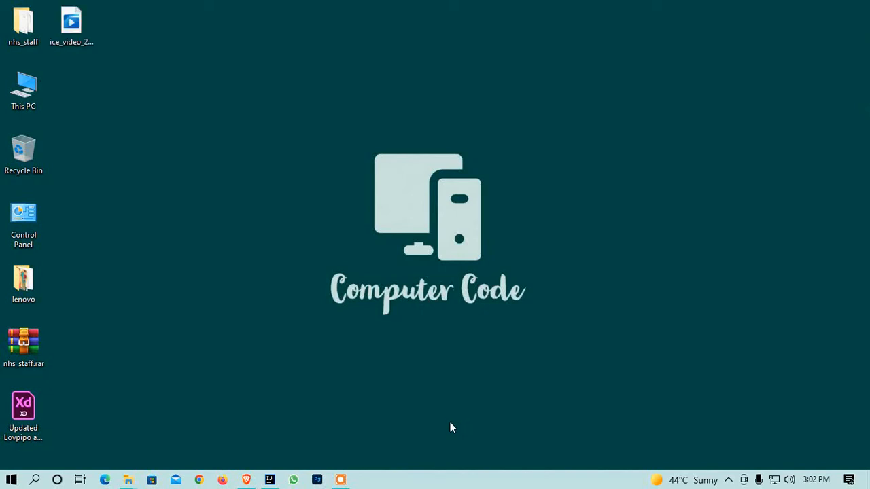
mouse_move(350, 429)
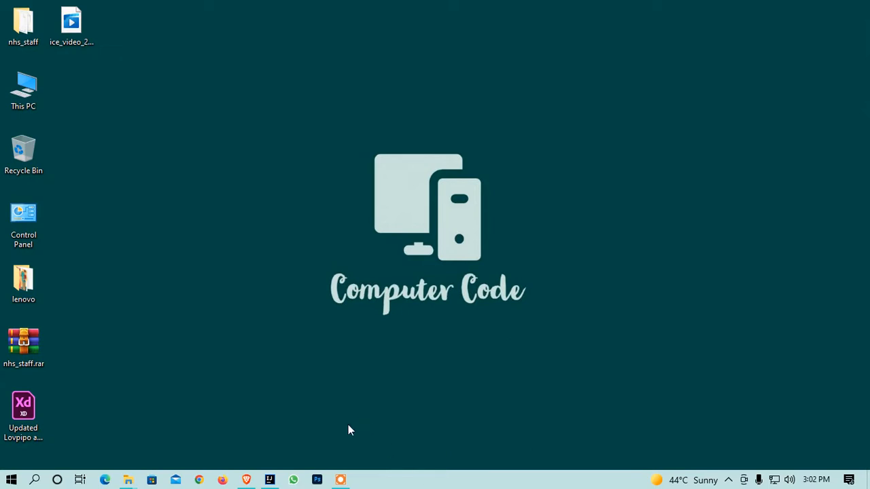
Step: Launch IntelliJ IDEA from the taskbar to show the welcome screen with recent projects
click(269, 480)
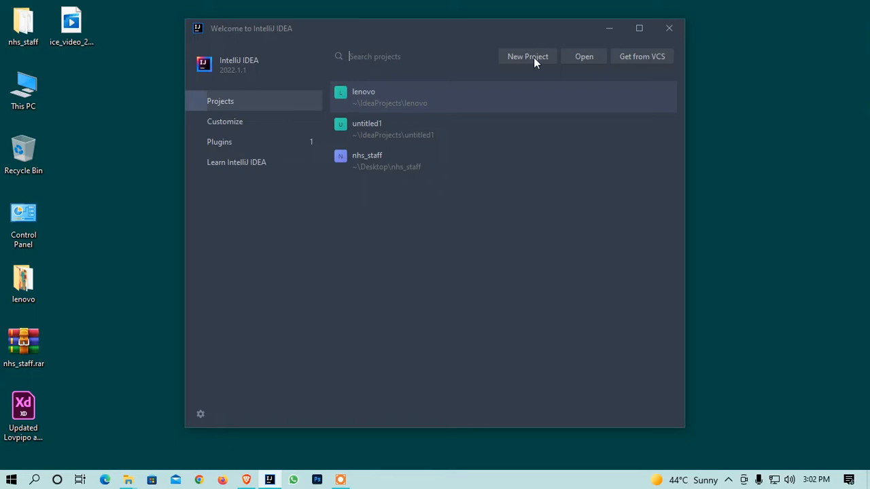
mouse_move(553, 72)
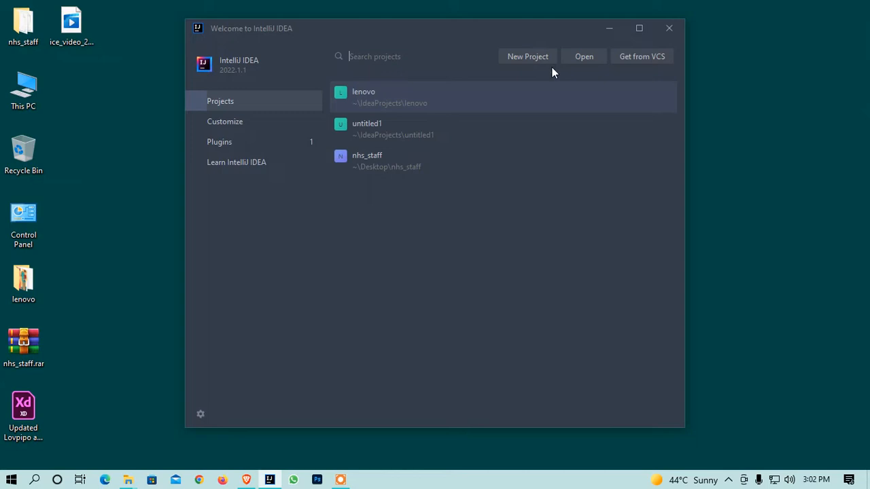
mouse_move(532, 60)
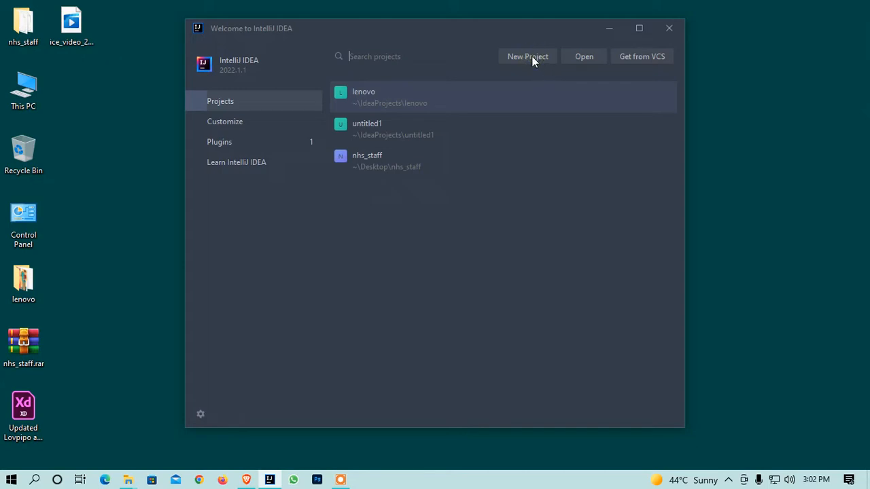
Step: Create a new Flutter application project named ripple_anim
click(527, 57)
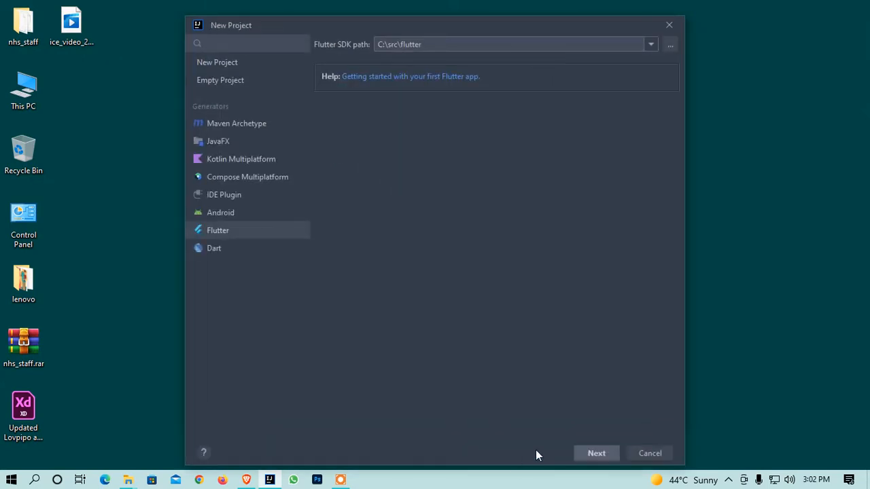
click(596, 453)
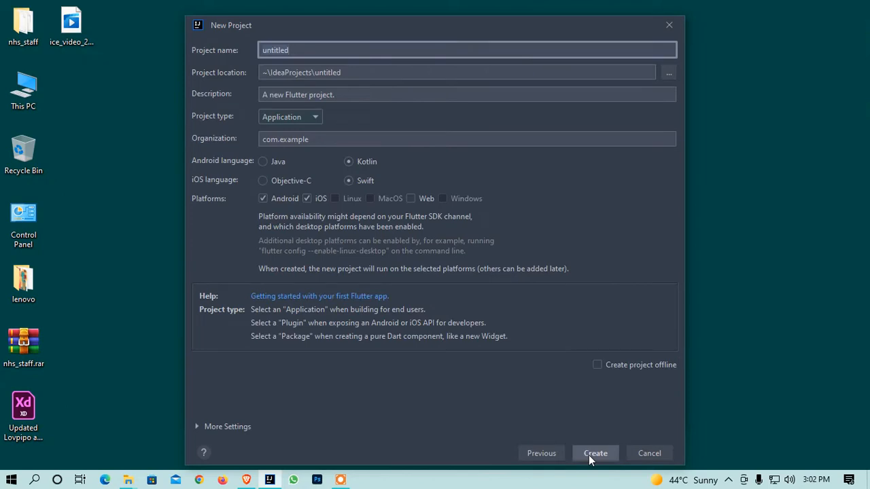
text(ripple_anim)
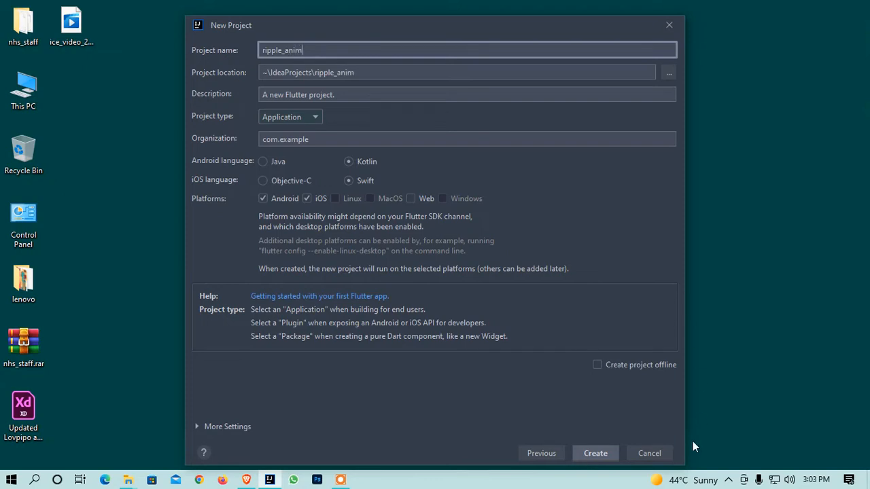
click(595, 454)
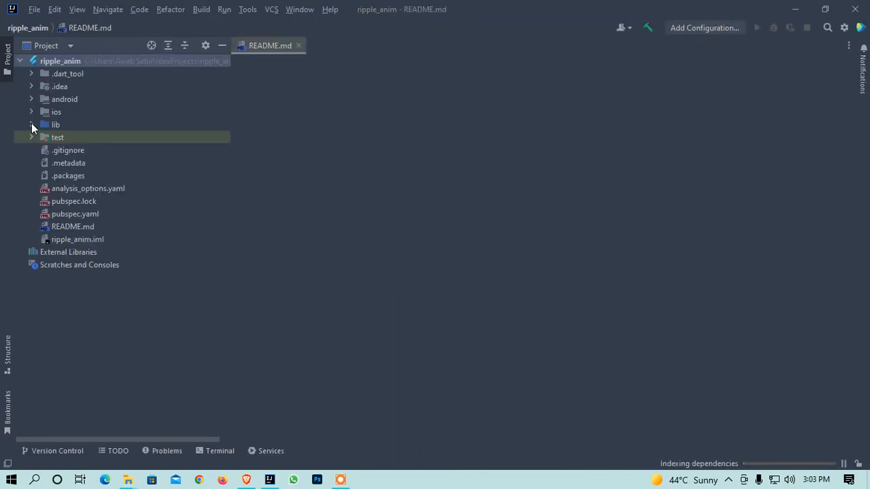
Step: Open lib/main.dart and review the Pixel 3a API 31 emulator in AVD Manager
click(31, 124)
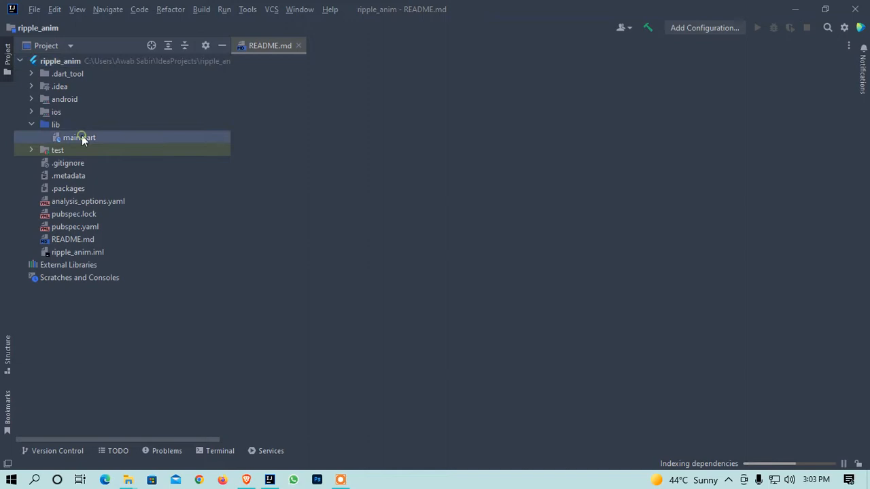
double_click(79, 137)
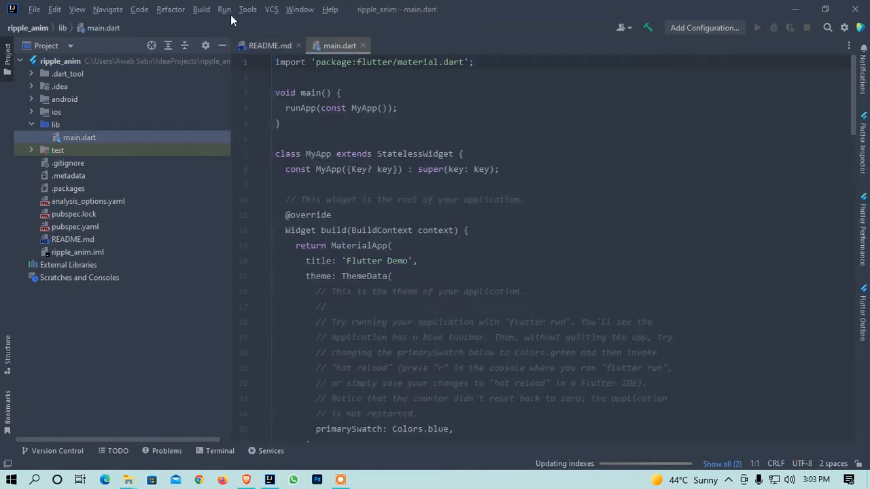
click(248, 9)
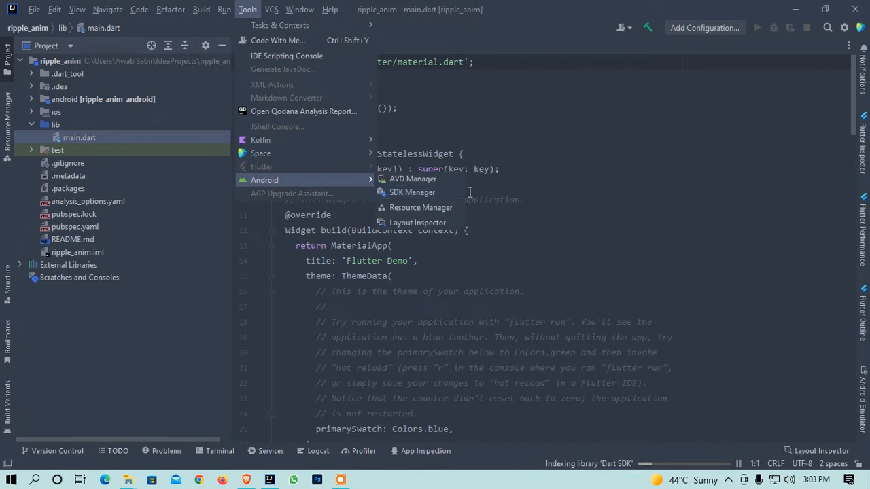
click(584, 171)
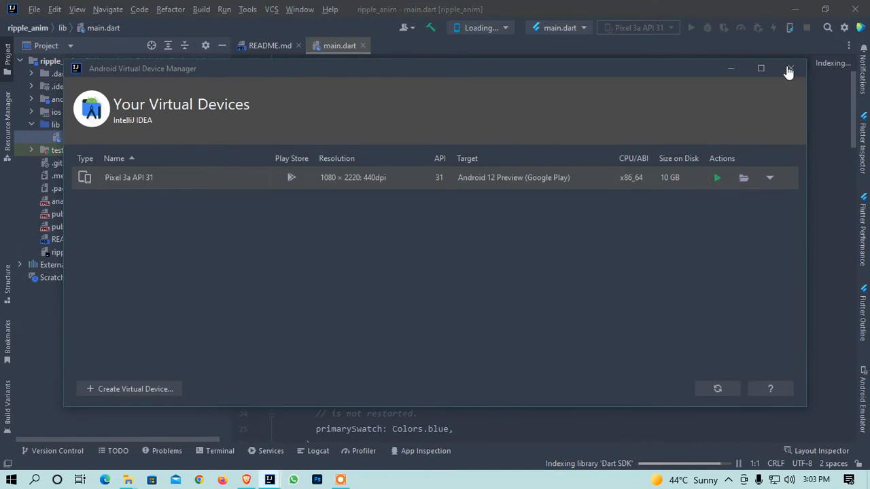
click(790, 69)
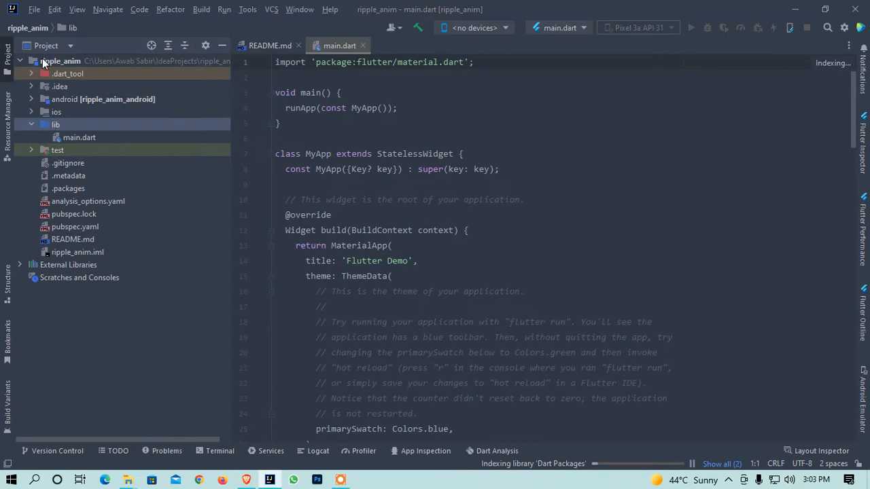
Step: Start a new directory named assets at the ripple_anim project root
right_click(61, 61)
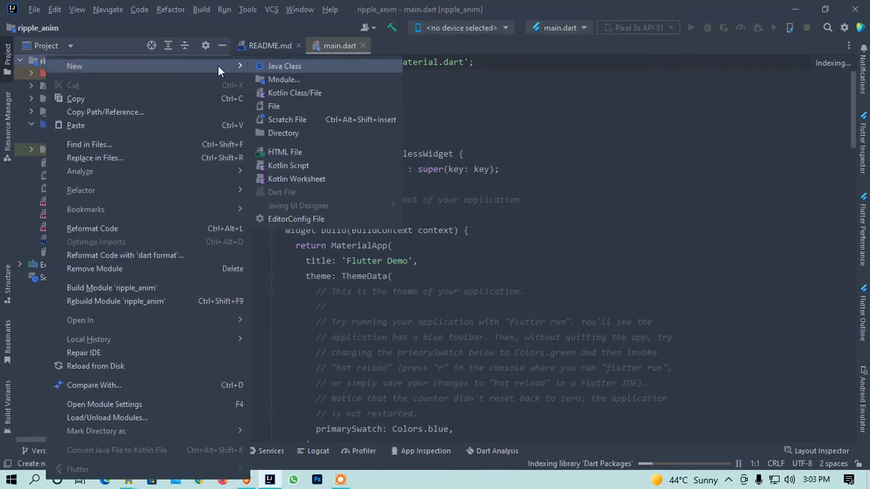
key(Escape)
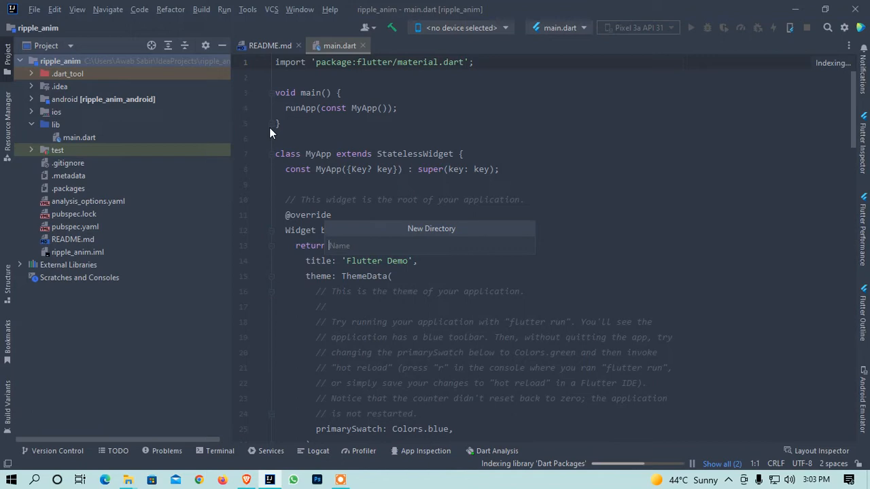
text(ass)
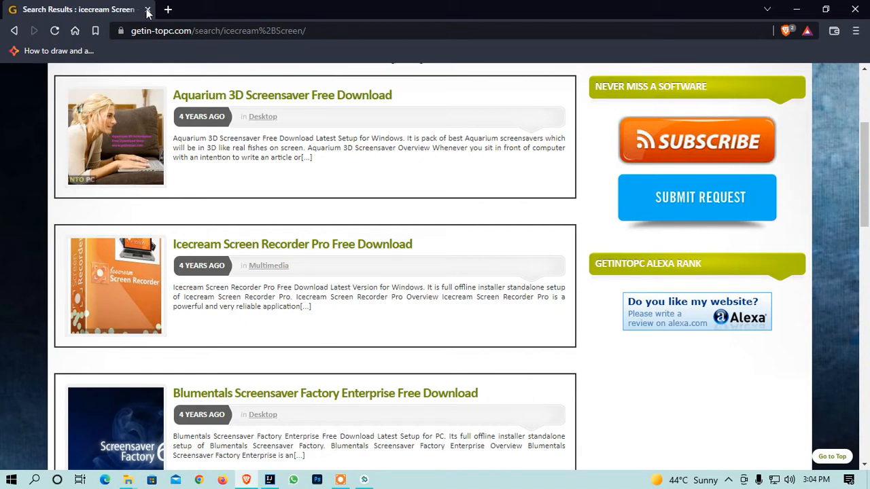
Step: Search Google Images for 'profile image' and save the blue Dribbble cartoon picture to Downloads
click(148, 9)
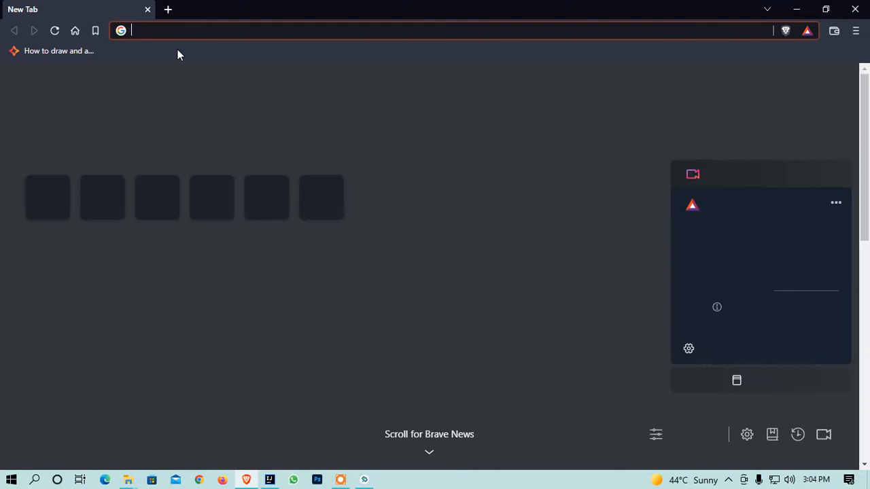
text(google.com)
text(profile image)
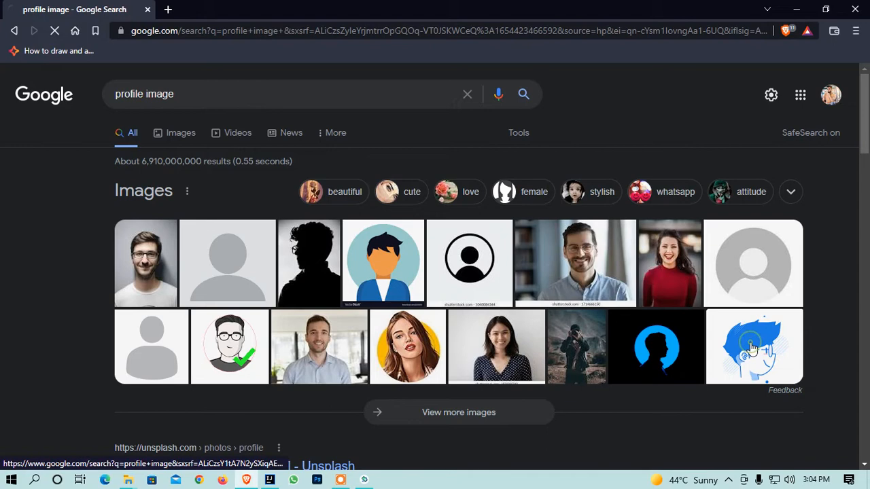
click(181, 133)
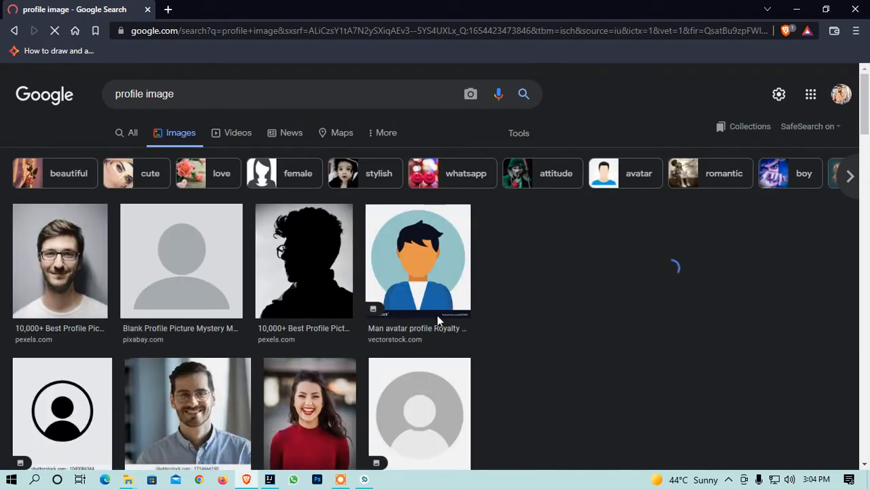
mouse_move(406, 297)
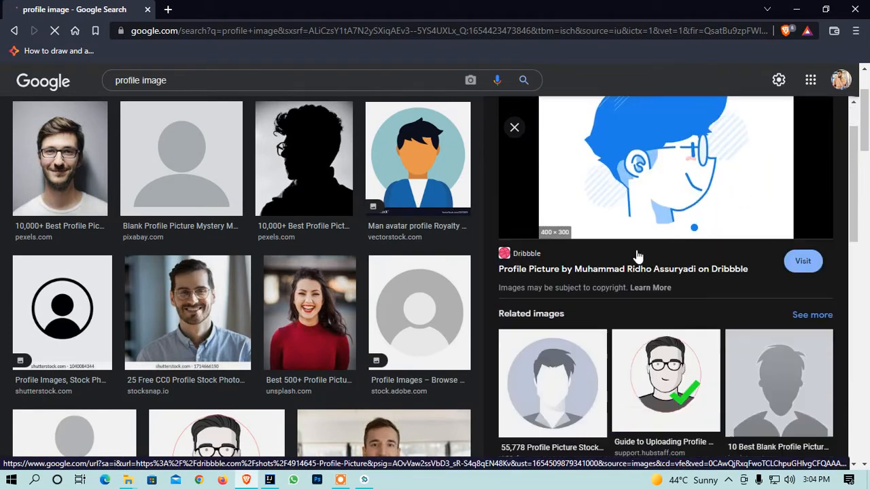
right_click(649, 224)
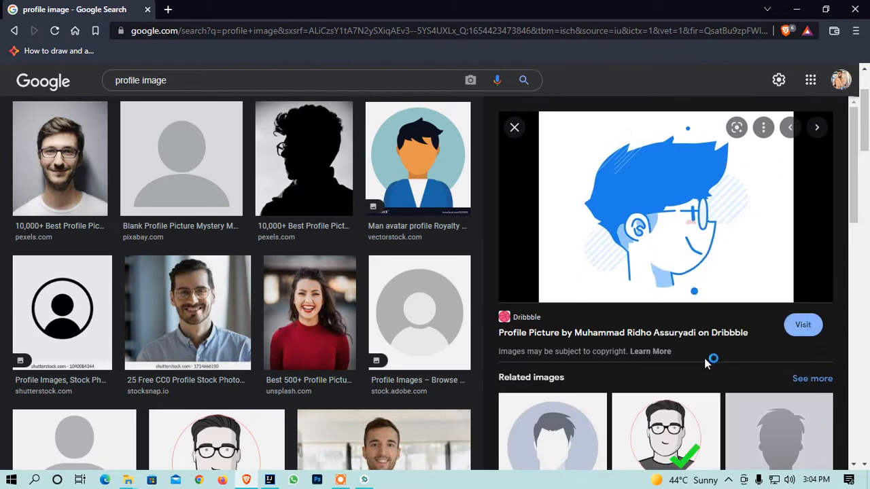
mouse_move(714, 348)
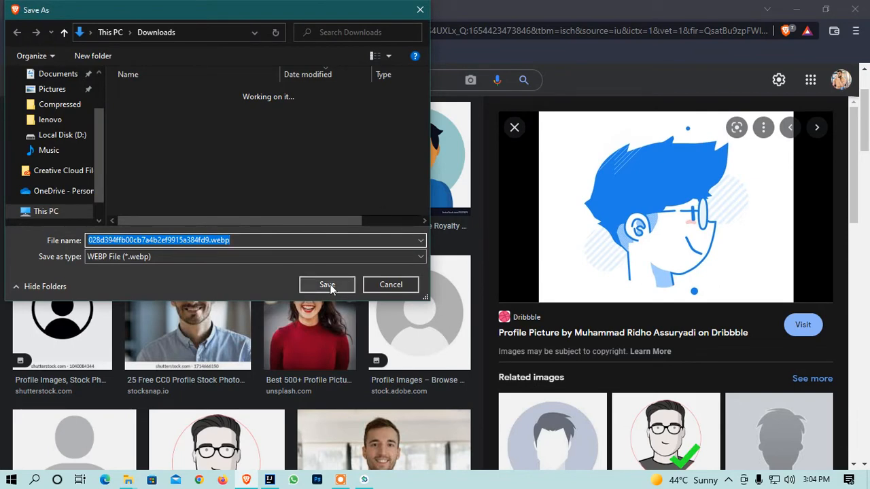
click(326, 284)
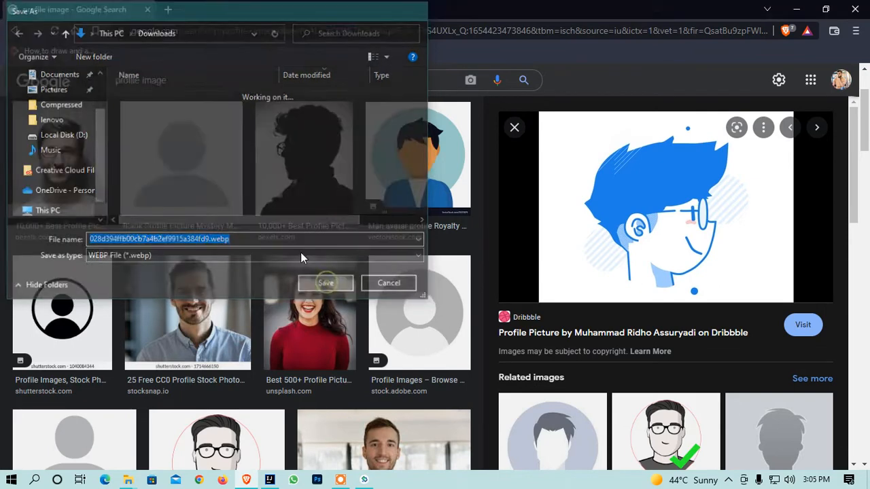
click(325, 283)
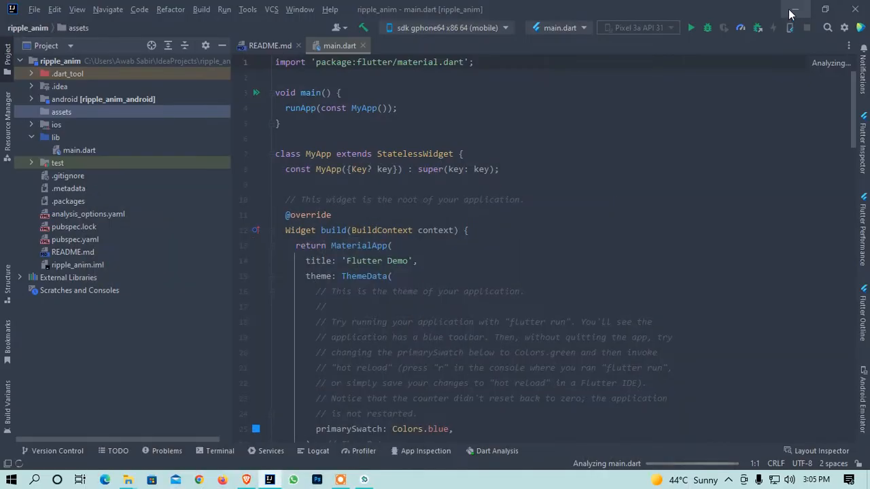
Step: Open the downloaded .webp profile picture from Downloads through This PC
click(794, 9)
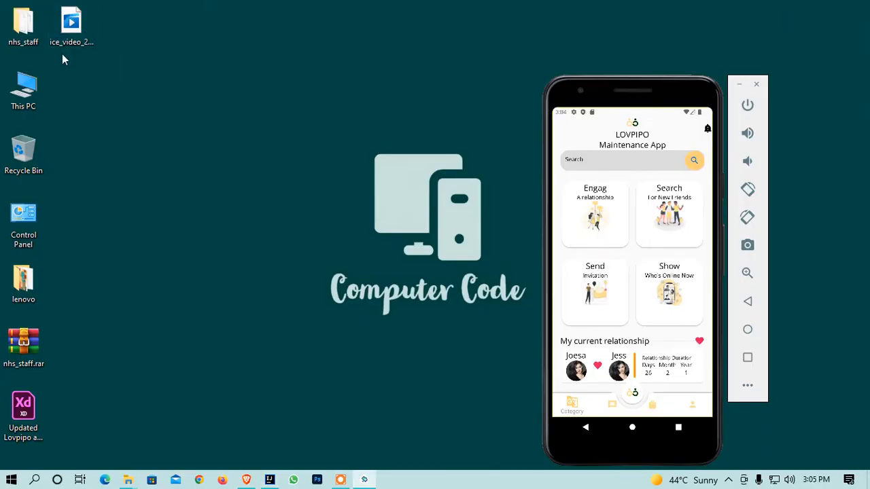
click(23, 88)
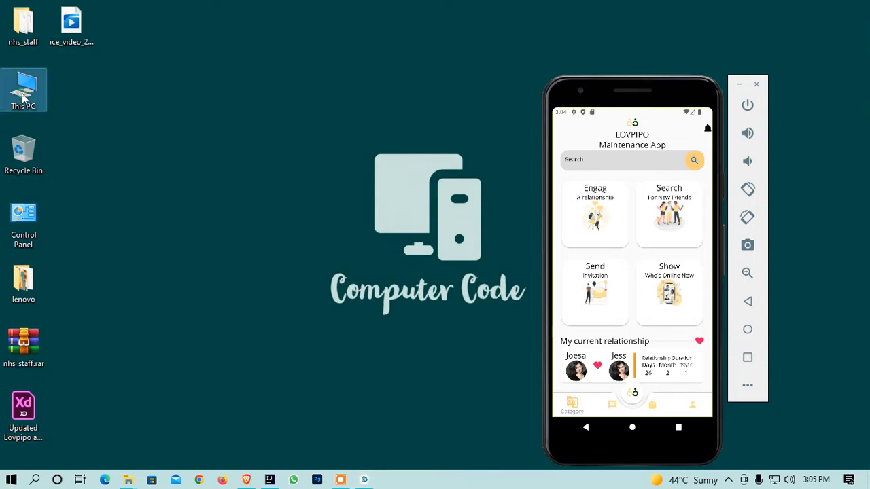
double_click(23, 90)
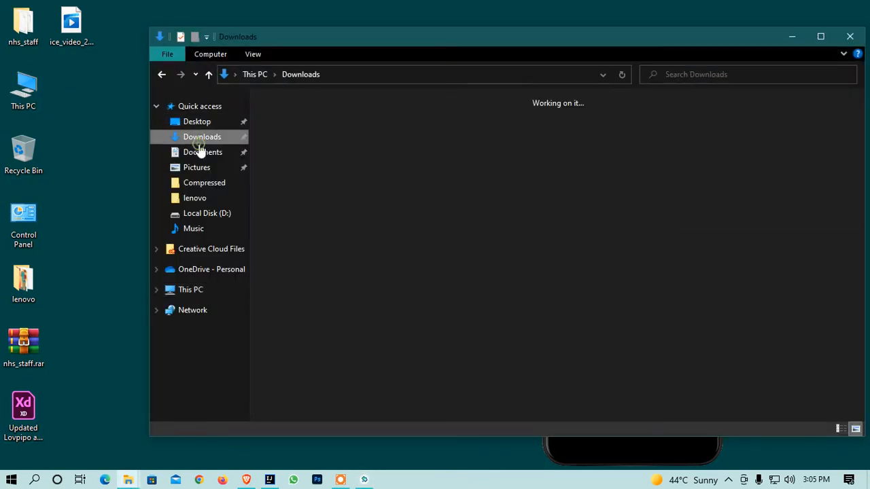
click(202, 137)
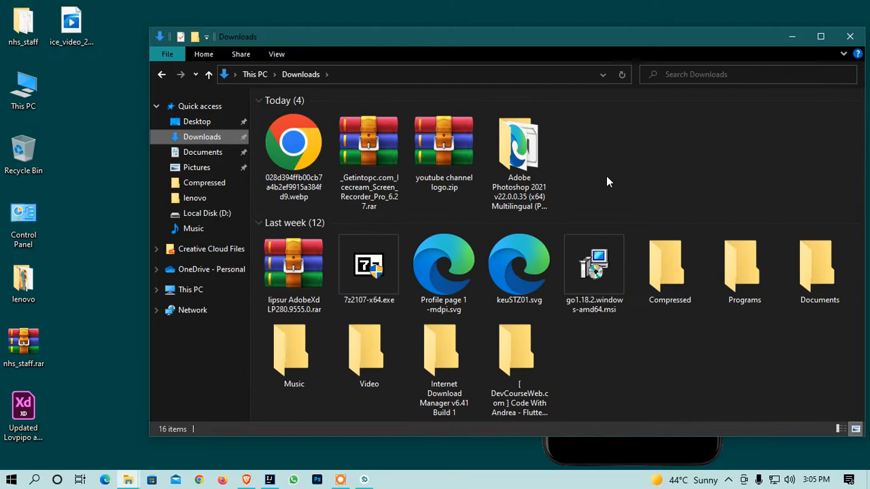
click(293, 143)
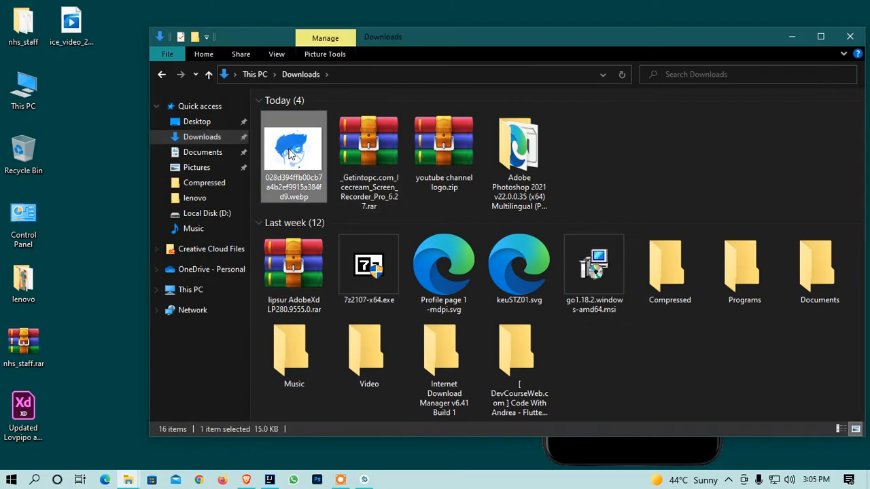
double_click(293, 146)
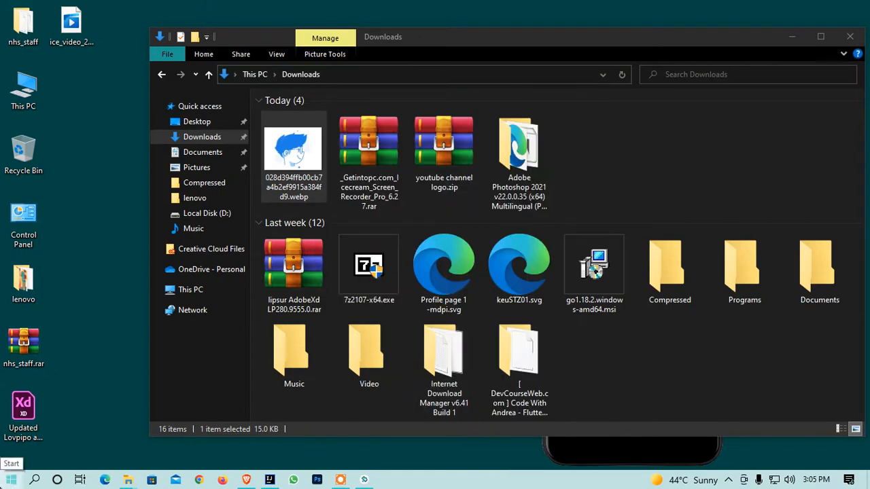
double_click(293, 148)
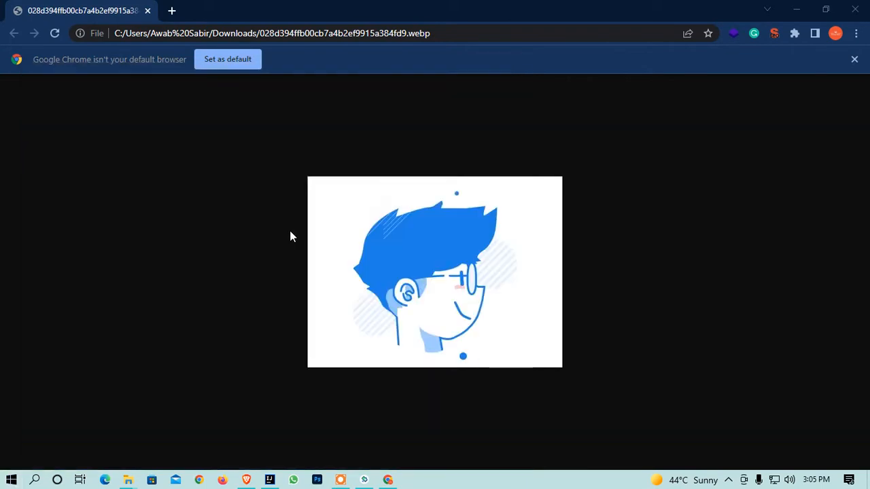
Step: Take a rectangular snip around the cartoon face image
click(417, 153)
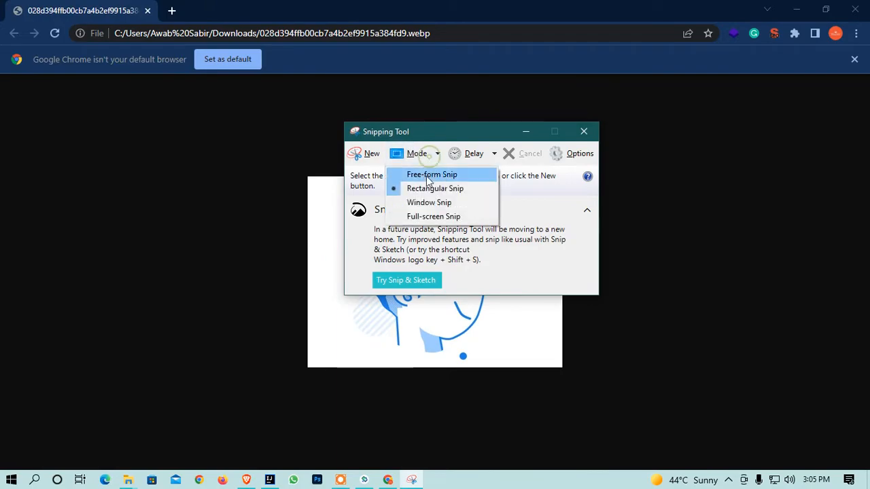
click(435, 189)
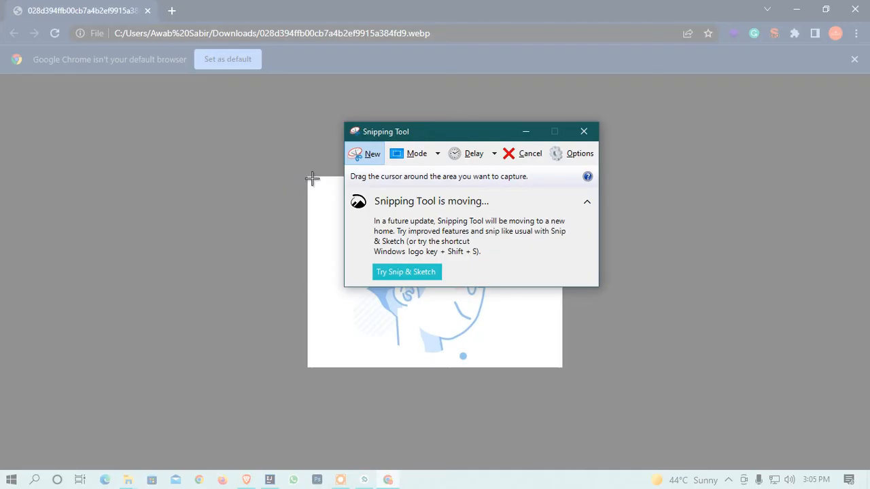
drag(312, 178, 535, 366)
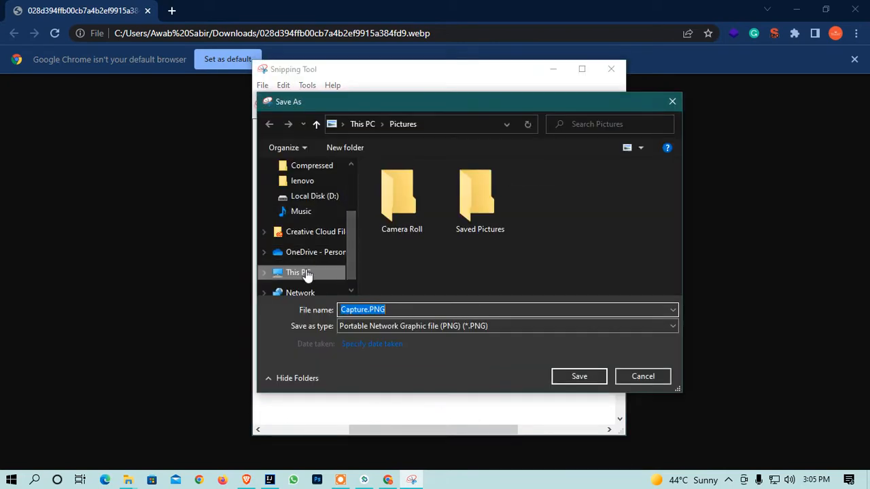
Step: Save the snip as Capture.PNG on the desktop
click(299, 271)
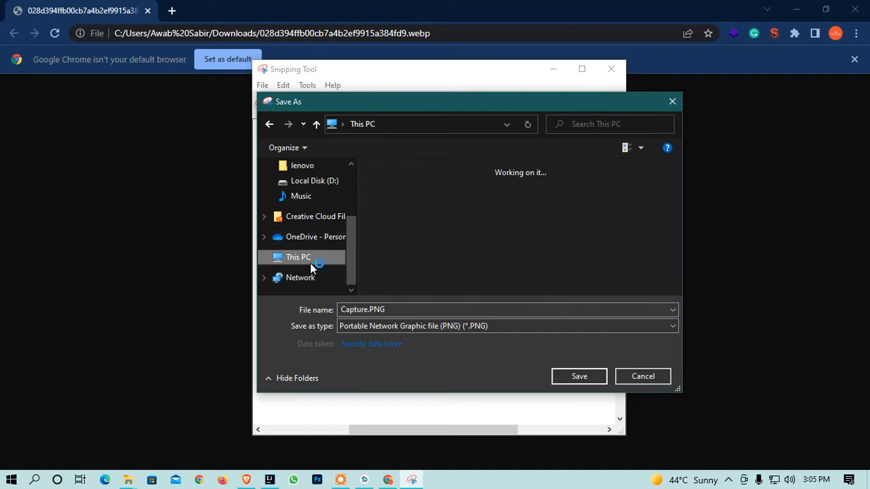
click(298, 257)
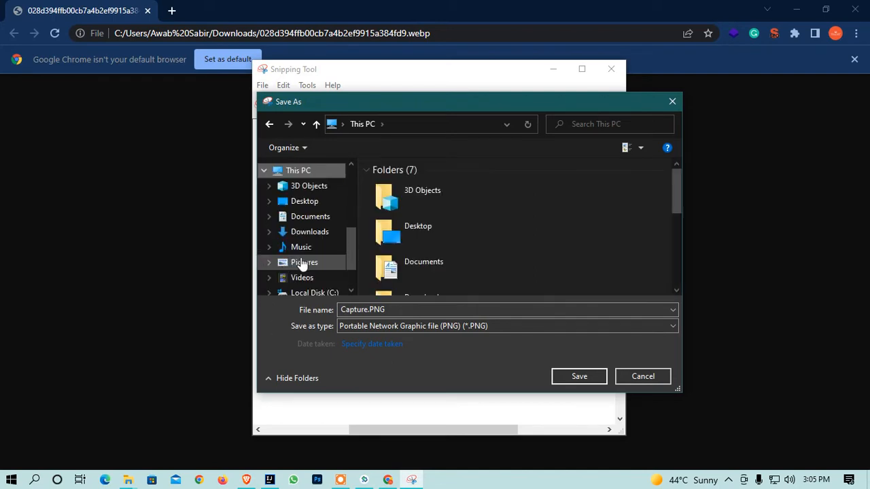
click(417, 231)
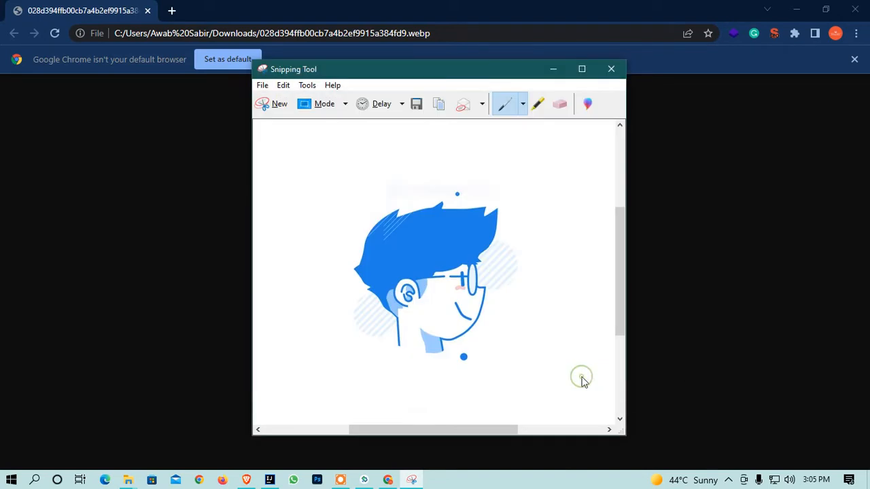
click(610, 69)
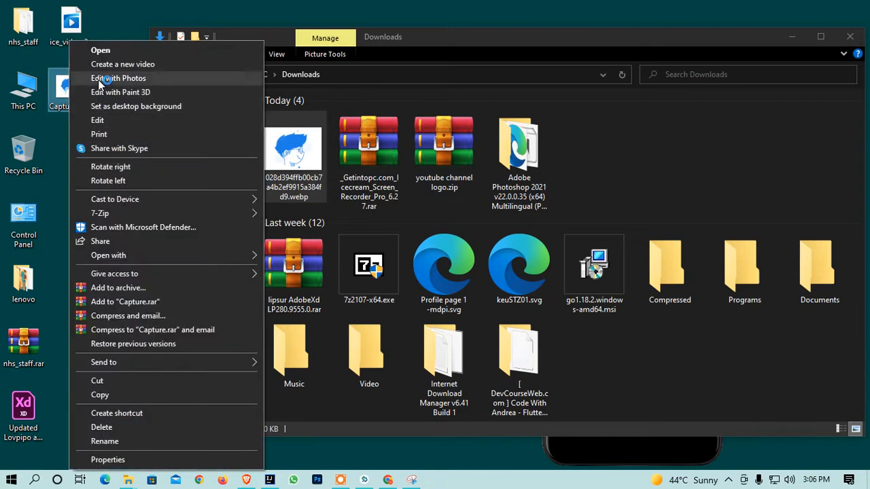
mouse_move(132, 279)
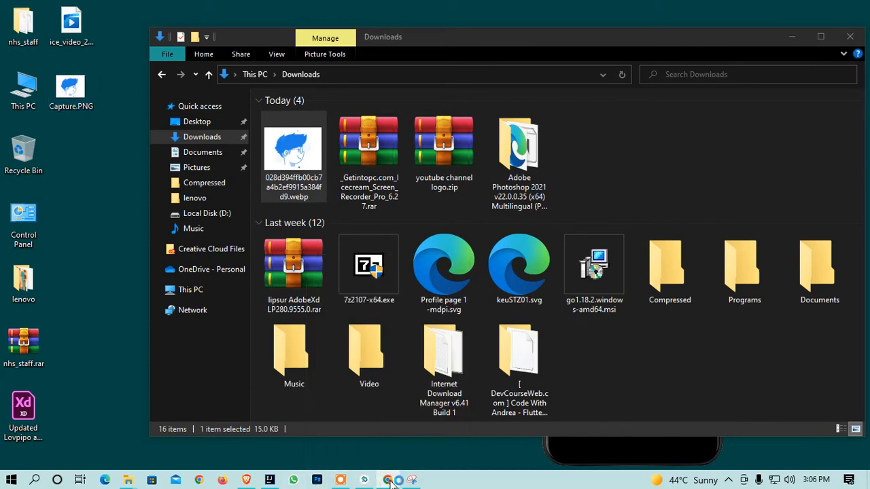
Step: Copy Capture.PNG from the desktop and switch back to IntelliJ IDEA
right_click(388, 480)
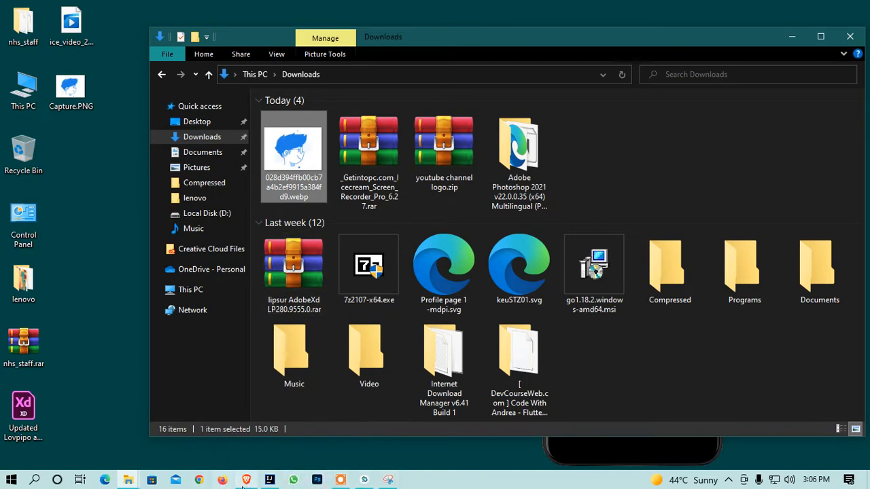
click(245, 480)
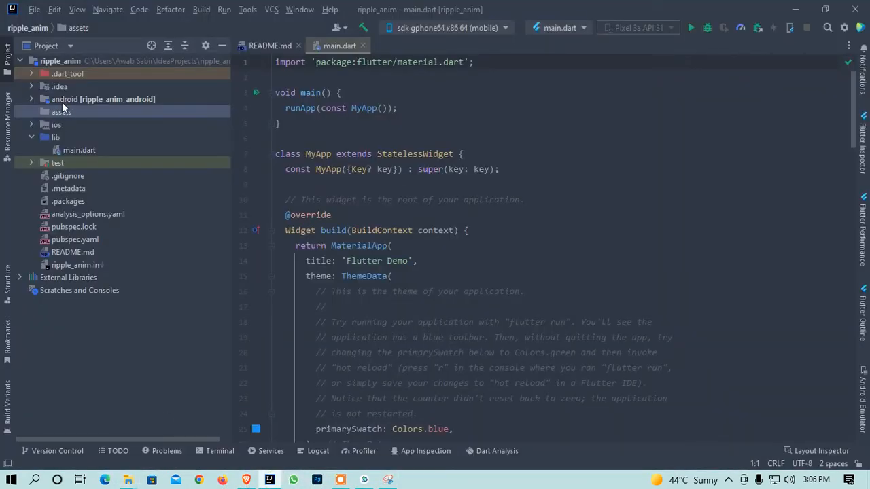
Step: Paste the snip into the assets folder as profile.png
right_click(62, 112)
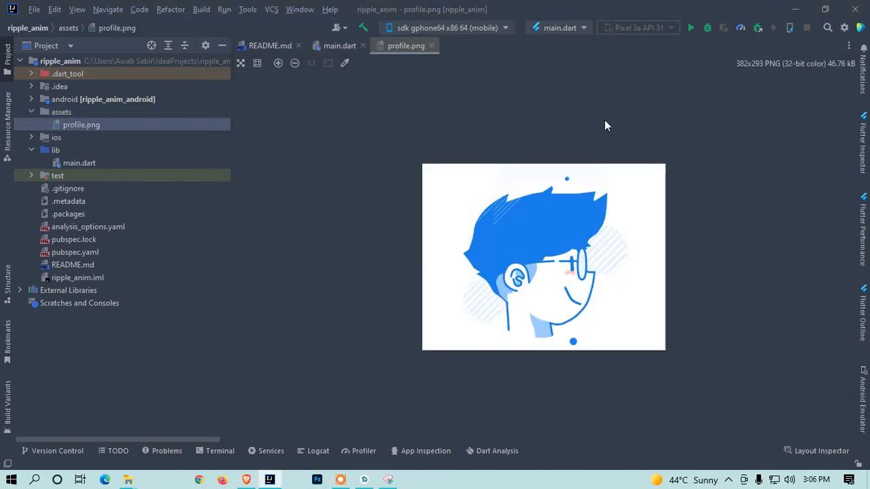
right_click(81, 125)
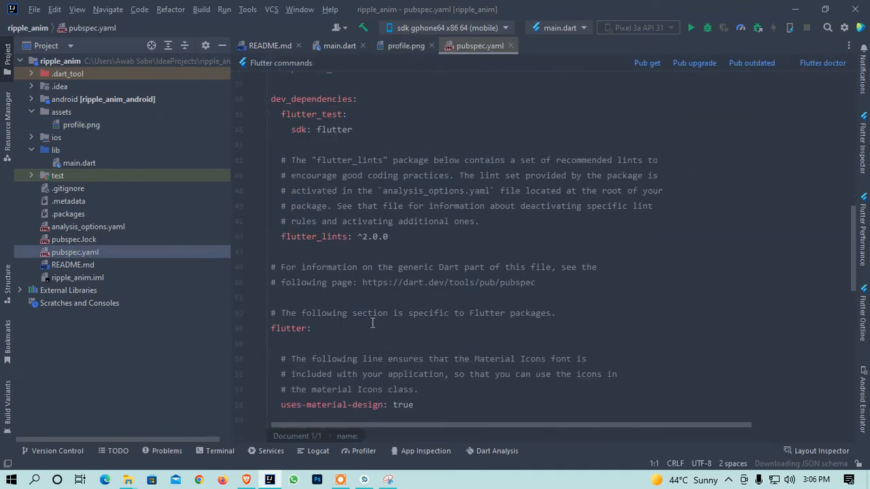
Step: Uncomment the pubspec.yaml assets section, list assets/, and run Pub get
scroll(down, 3)
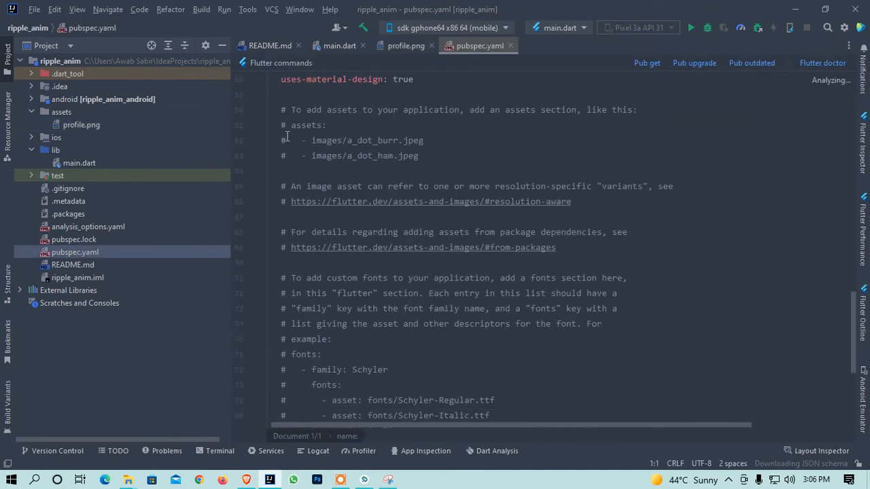
click(292, 125)
text(-)
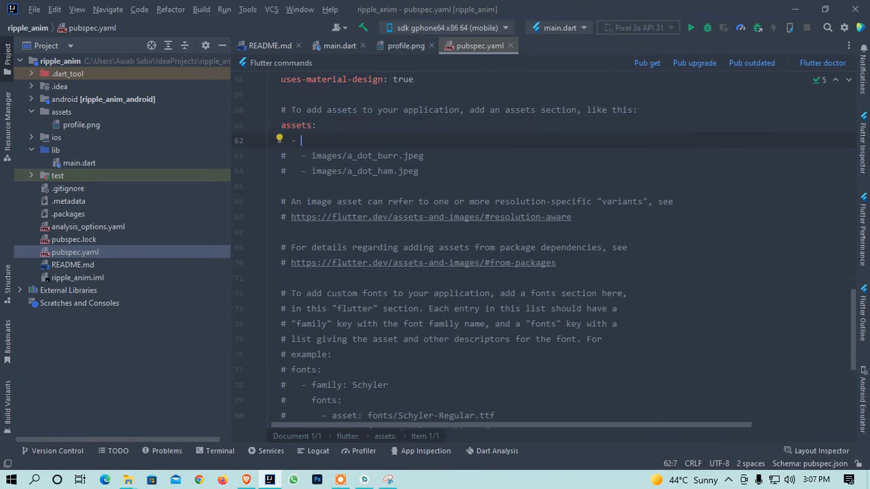
text(assets/pro)
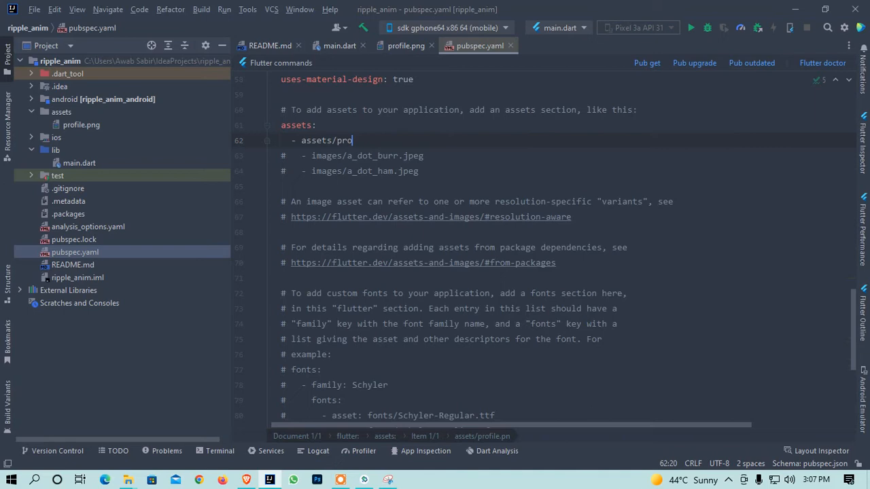
text(file.png)
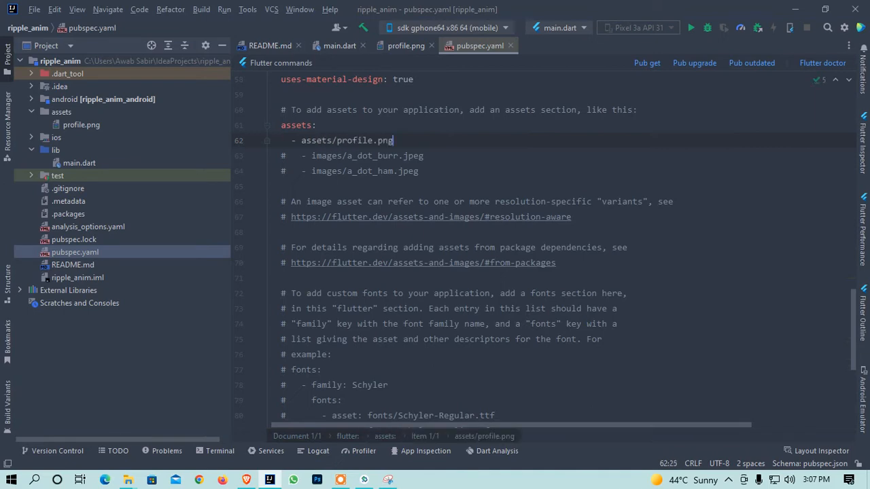
key(BackSpace)
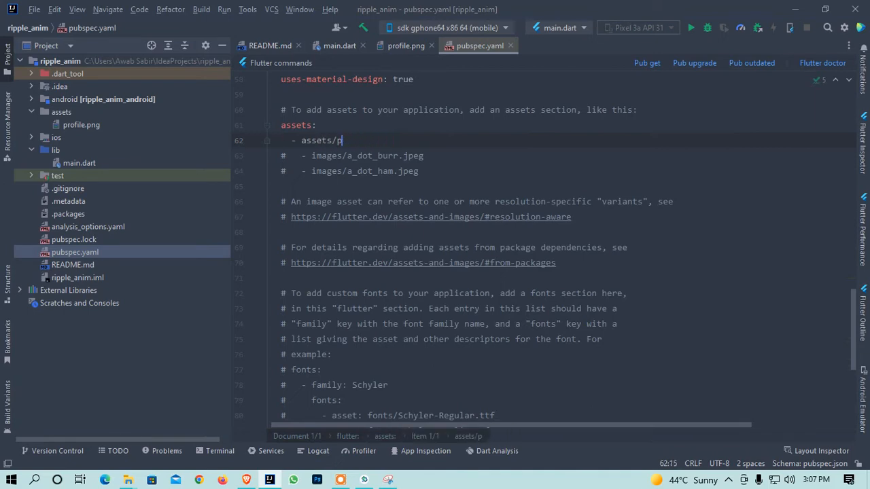
key(Backspace)
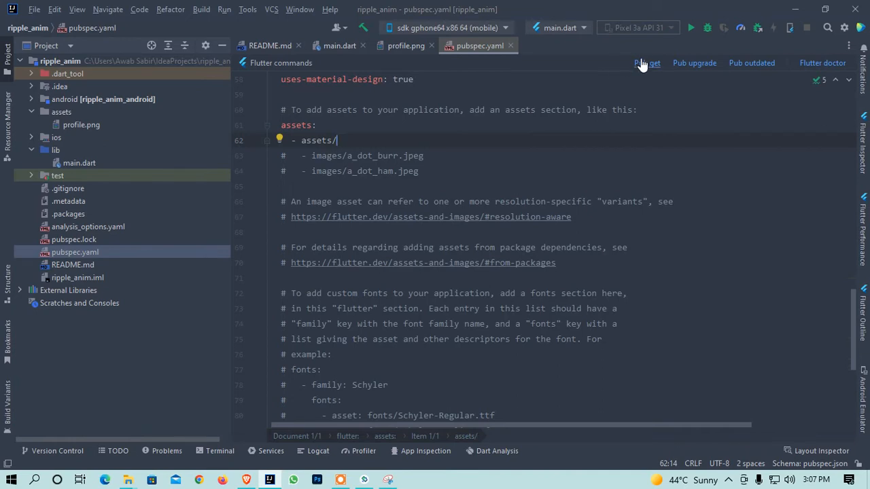
click(647, 63)
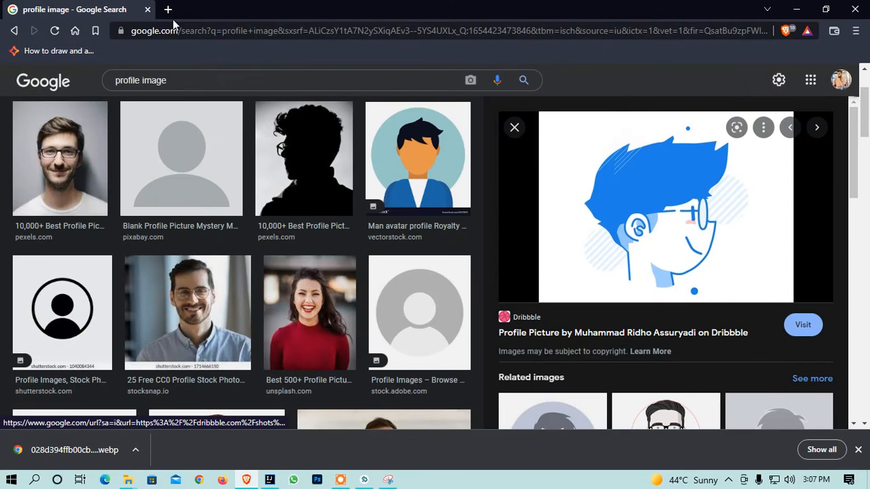
Step: In a new Brave tab, search pub.dev for 'awesome ripple animation' and open awesome_ripple_animation
click(167, 10)
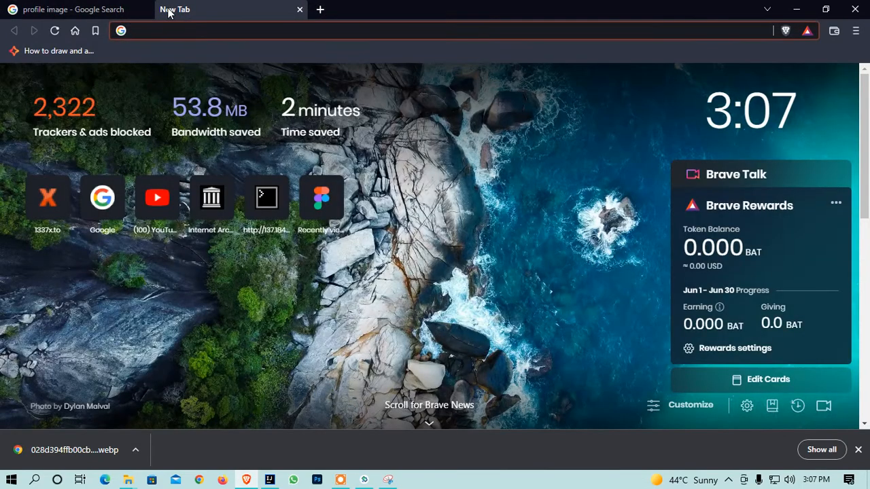
text(pub.dev)
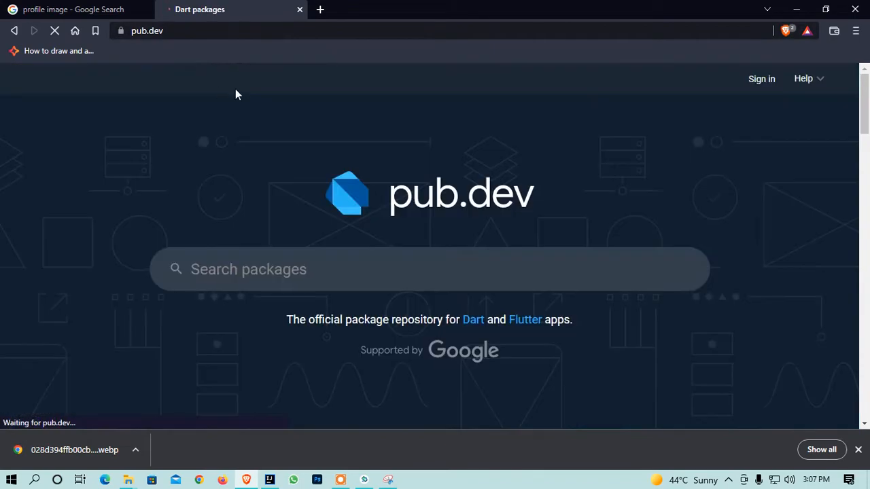
text(a)
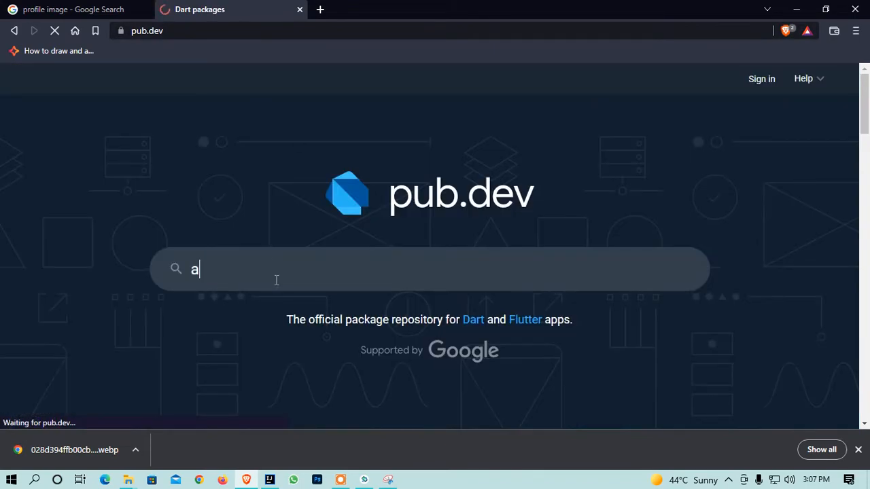
text(wae)
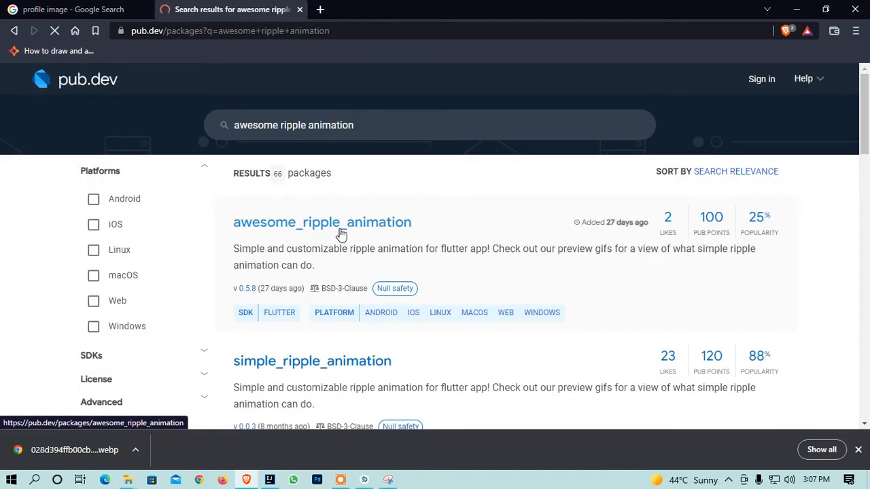
click(322, 222)
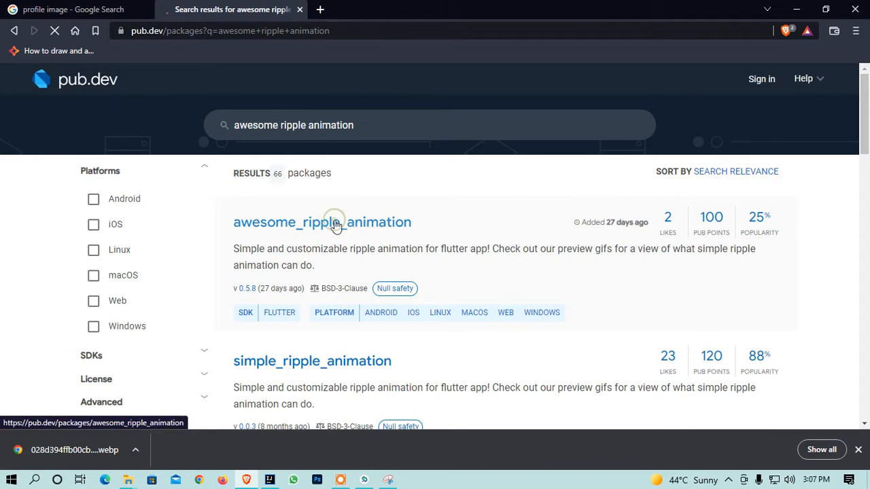
Step: Open the awesome_ripple_animation package page on pub.dev and scroll through it
click(322, 222)
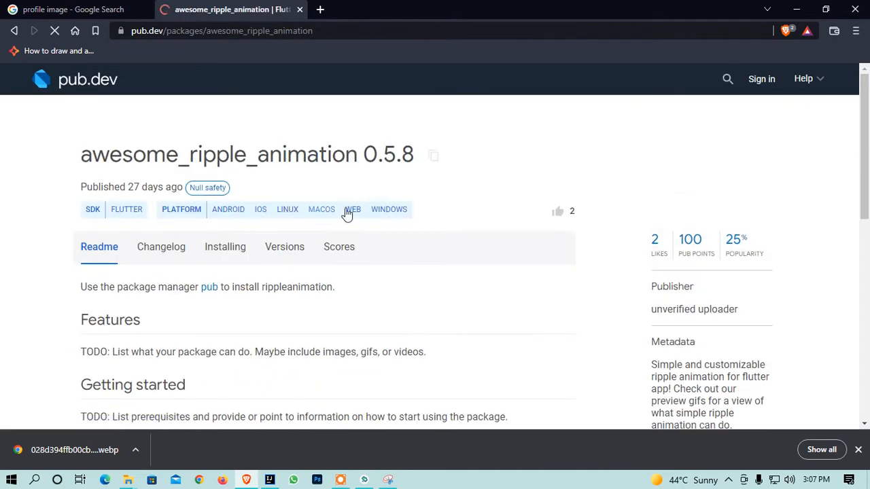
scroll(down, 3)
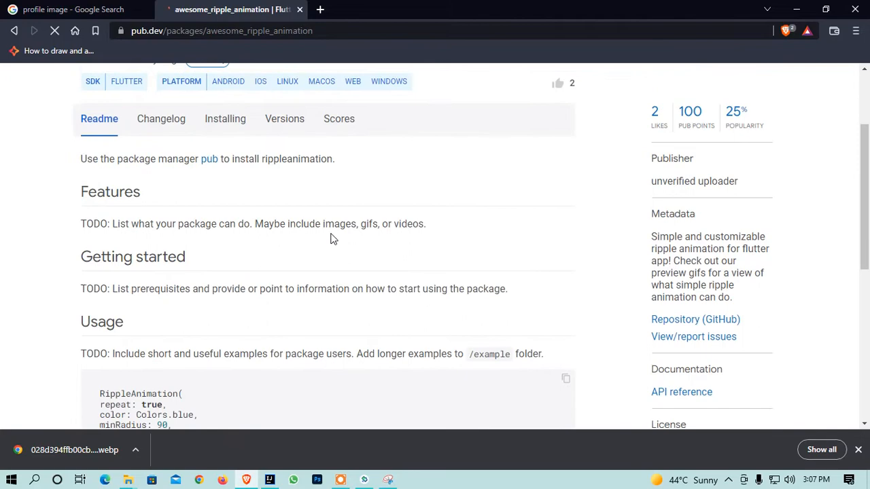
scroll(down, 3)
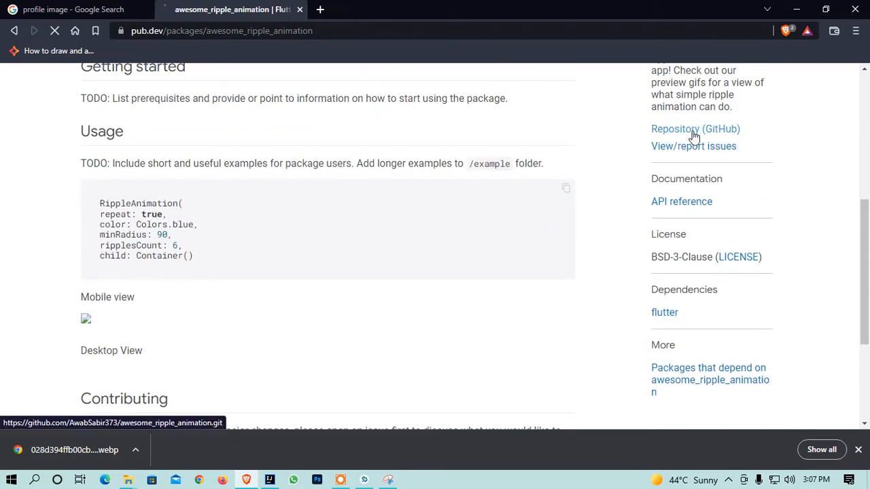
Step: Open the package's GitHub repository and browse the README ripple demo and usage code
click(695, 128)
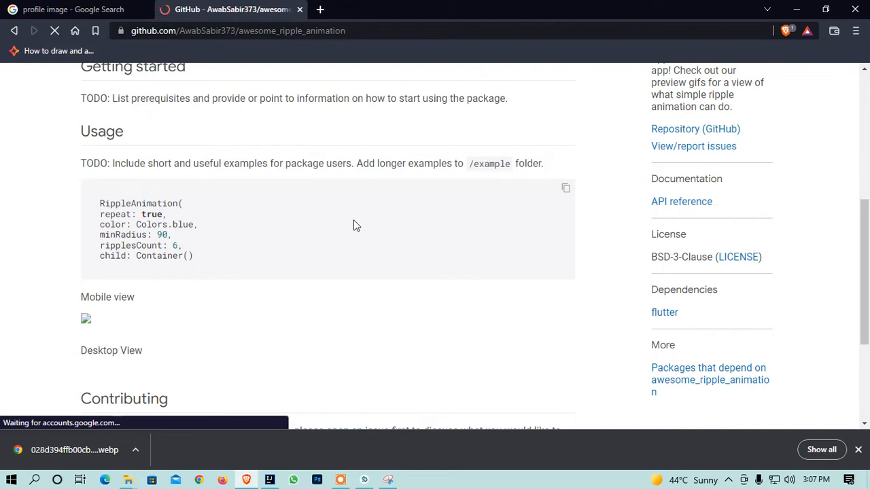
mouse_move(231, 191)
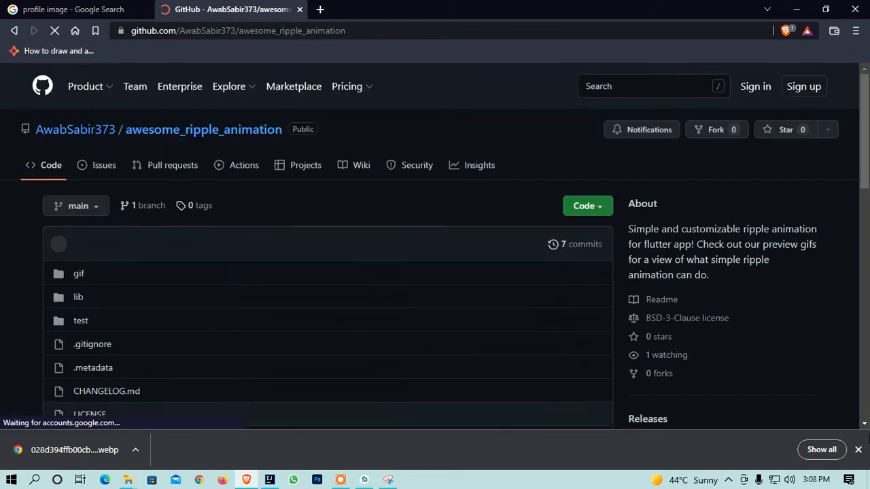
scroll(down, 3)
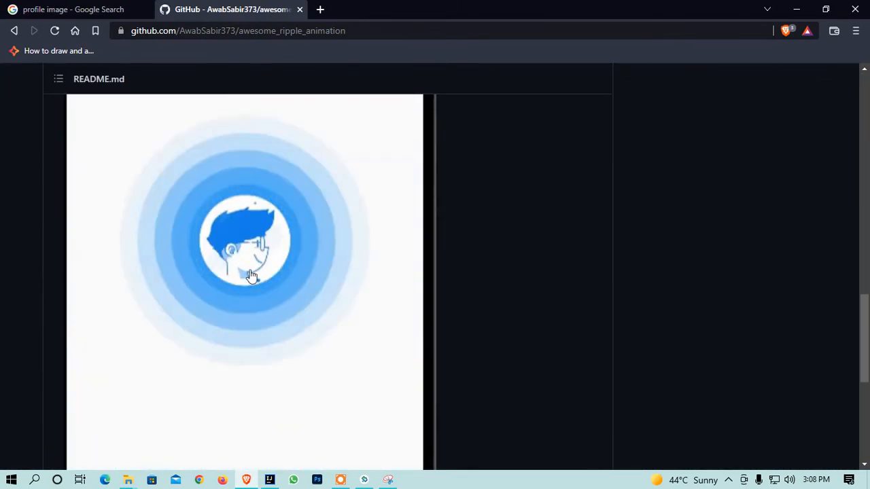
scroll(down, 3)
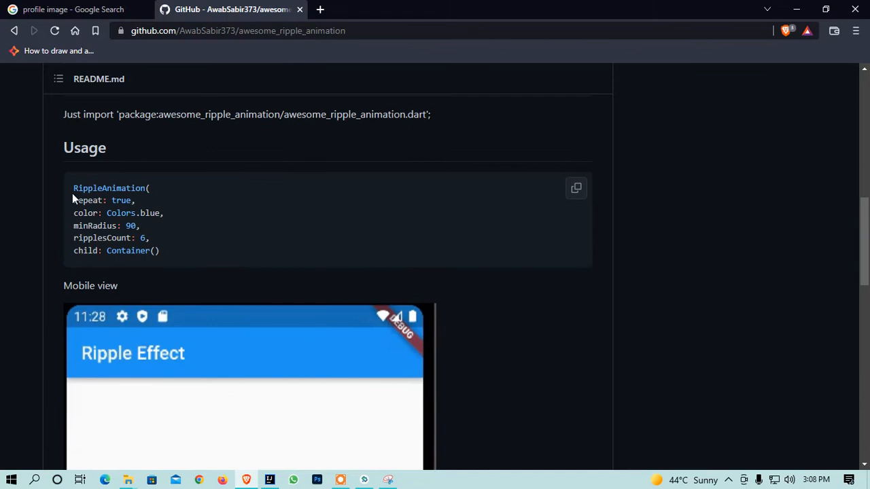
mouse_move(164, 302)
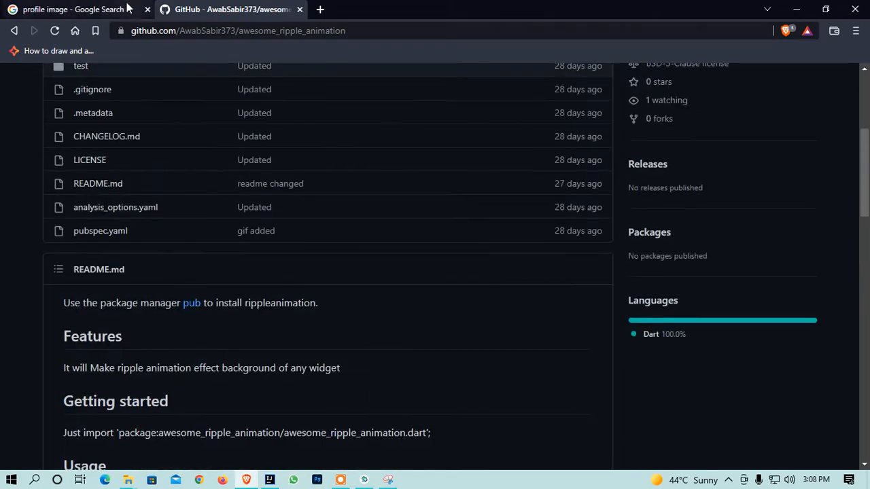
Step: On pub.dev's Installing tab, select the awesome_ripple_animation: ^0.5.8 dependency line
click(192, 303)
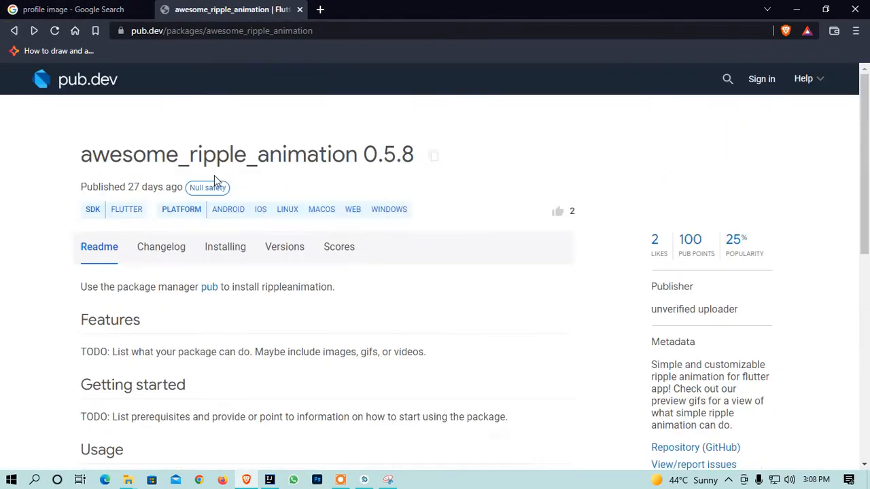
click(225, 247)
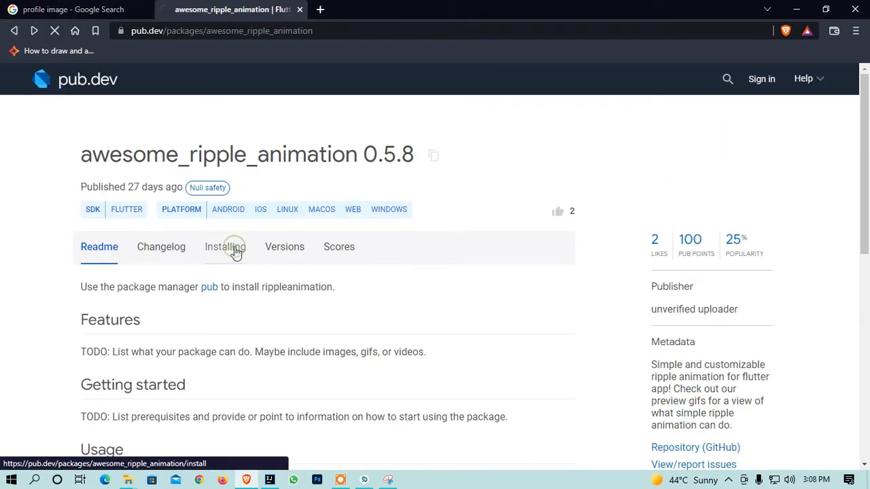
click(225, 246)
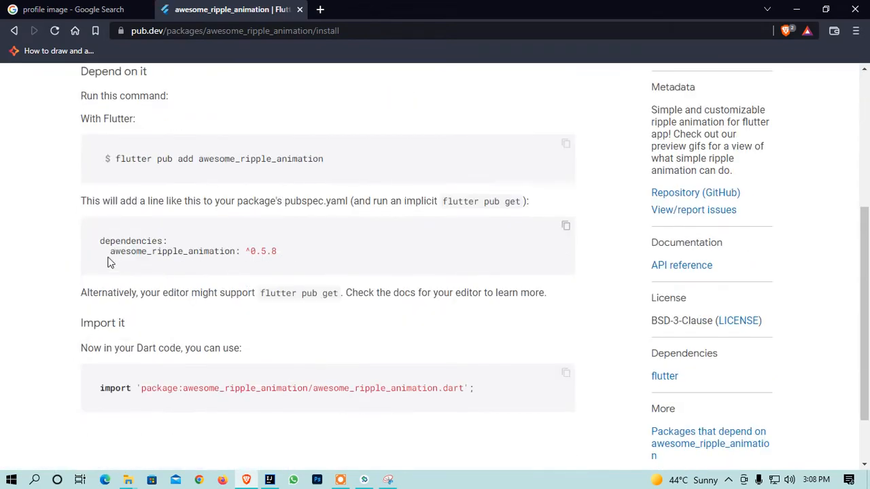
drag(109, 251, 276, 251)
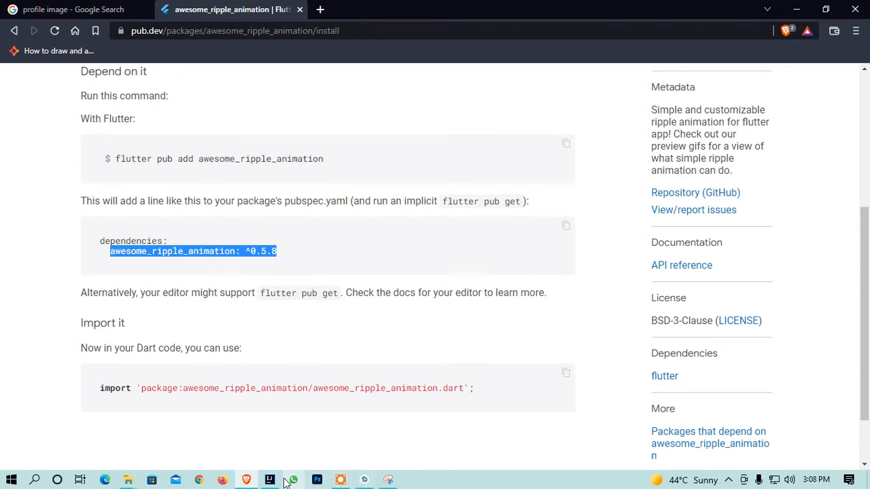
click(269, 480)
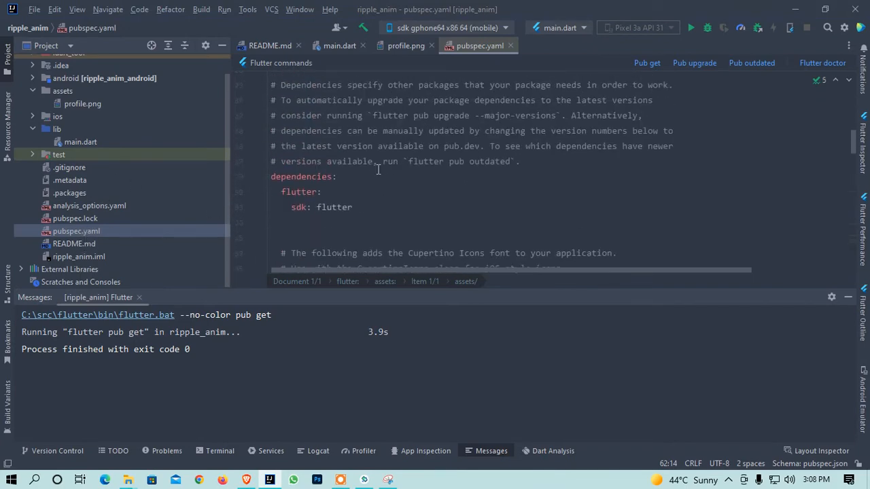
Step: Add awesome_ripple_animation: ^0.5.8 under pubspec.yaml dependencies and run Pub get
scroll(down, 3)
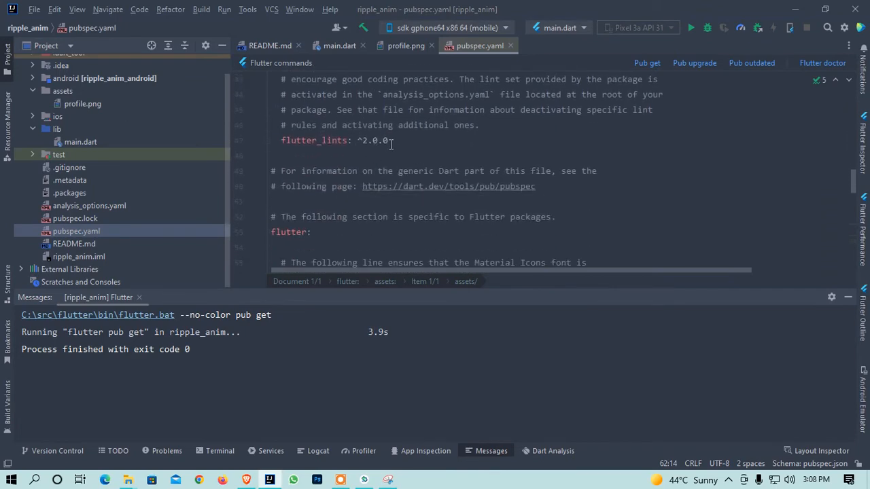
scroll(down, 3)
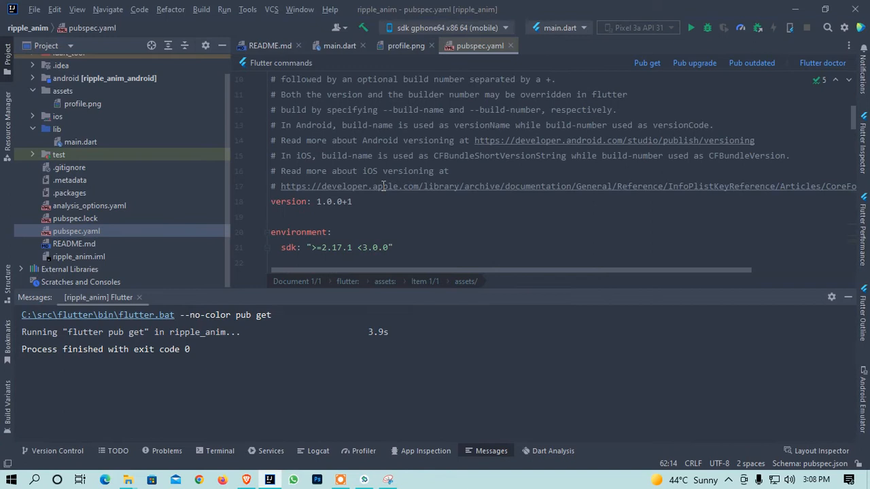
scroll(down, 3)
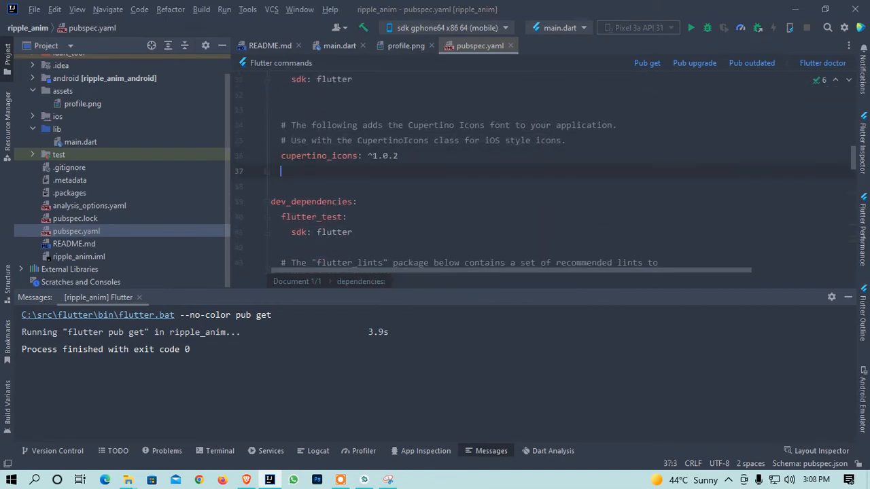
text(awesome_ripple_animation: ^0.5.8)
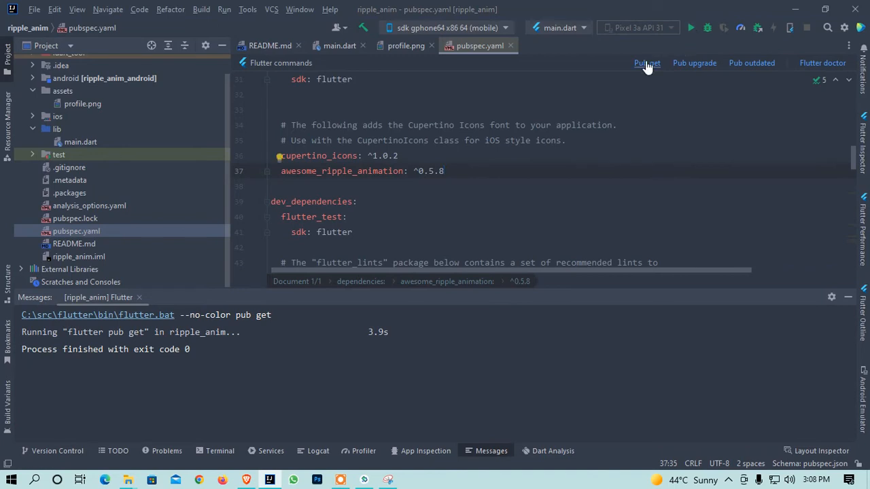
click(646, 62)
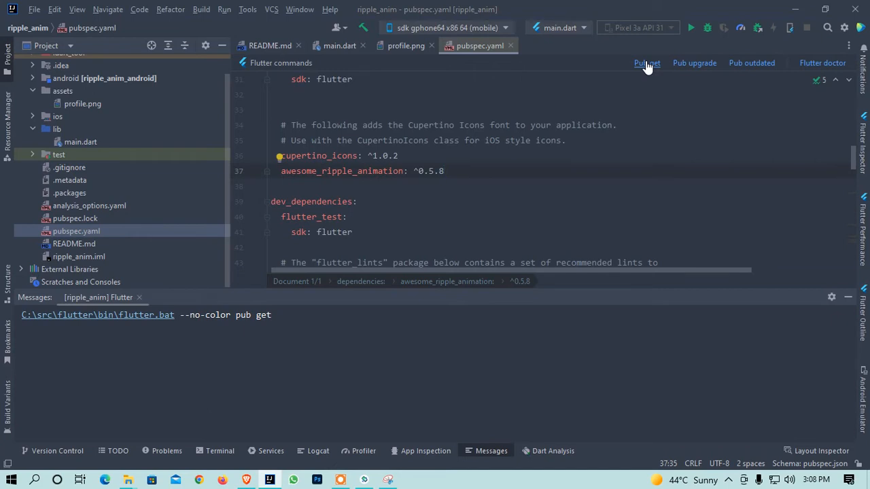
click(646, 63)
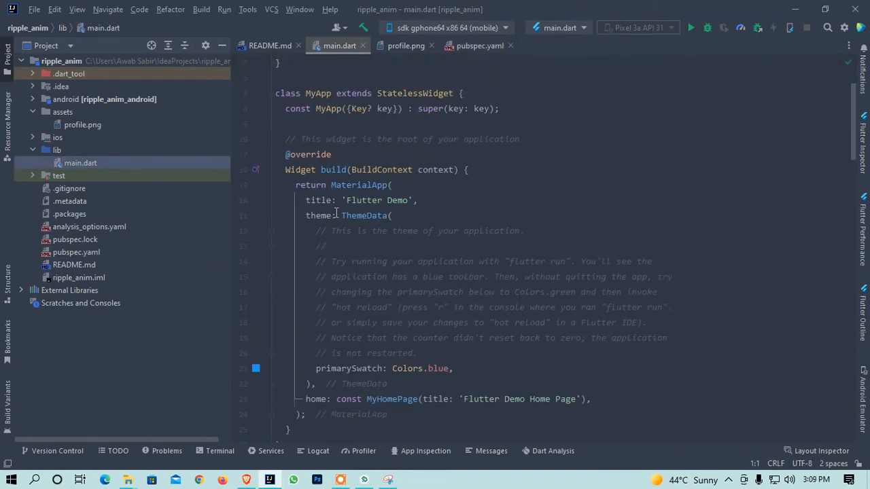
Step: Scroll to the Scaffold body in main.dart and delete the Center's default Column child
scroll(down, 3)
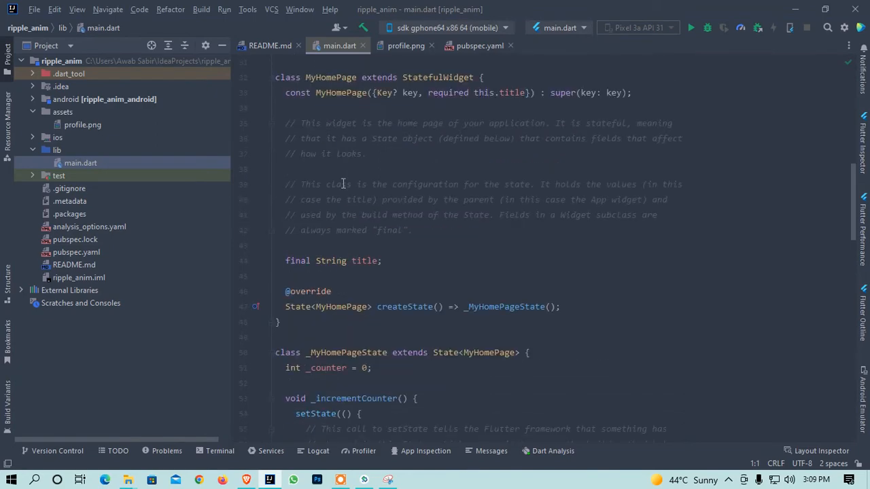
scroll(down, 3)
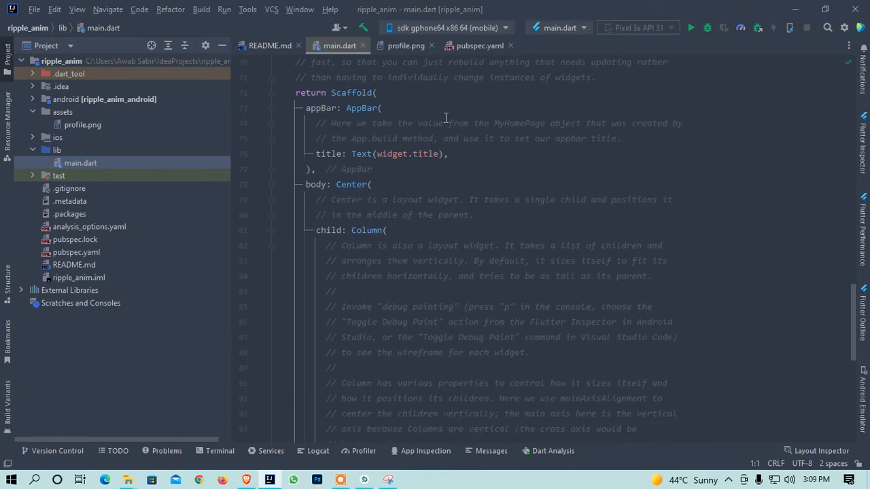
scroll(down, 3)
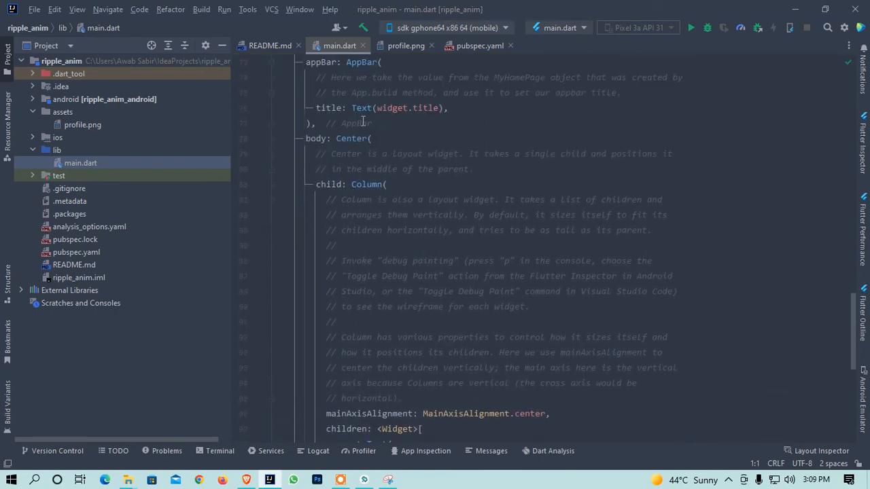
click(351, 138)
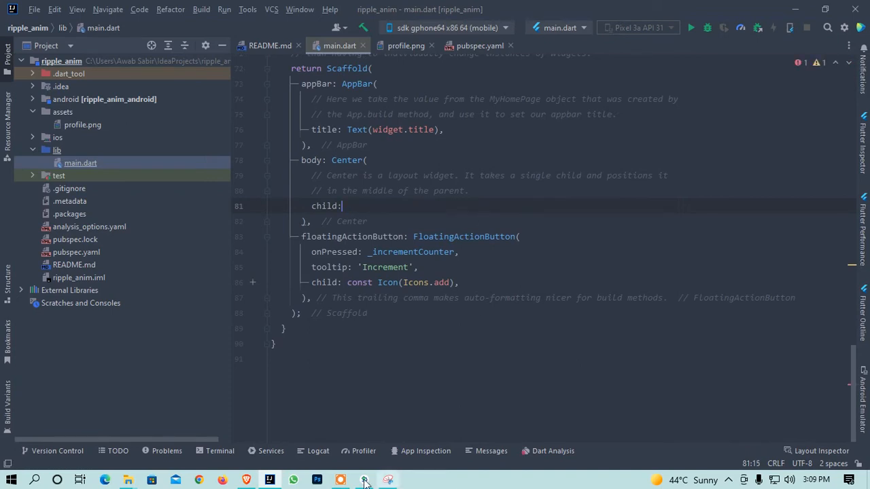
click(245, 481)
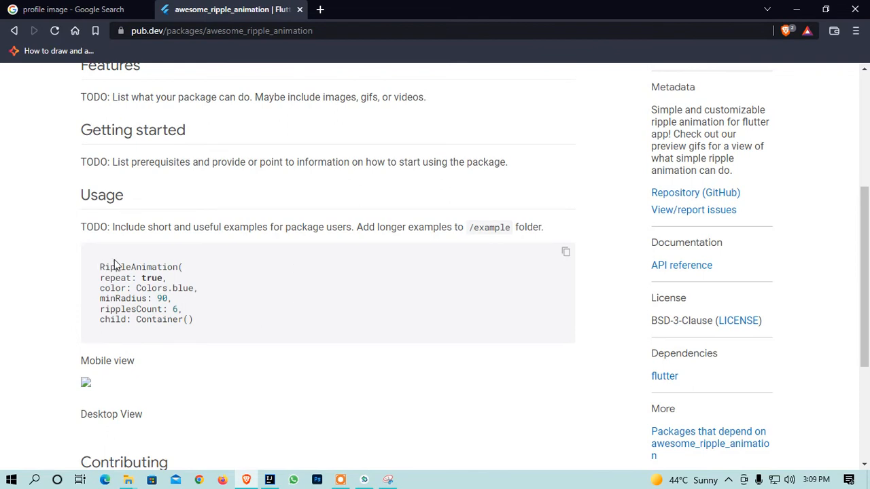
mouse_move(185, 264)
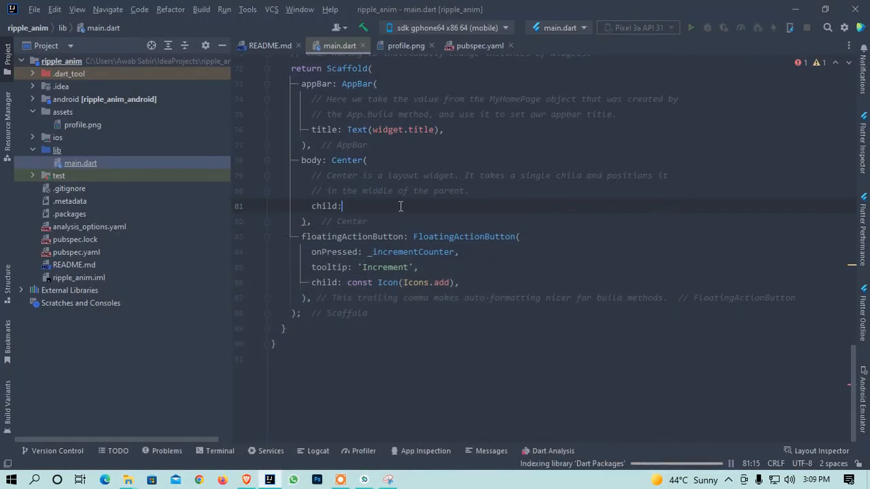
Step: Set the Center's child to RippleAnimation with minRadius 20 and a child argument
text(R)
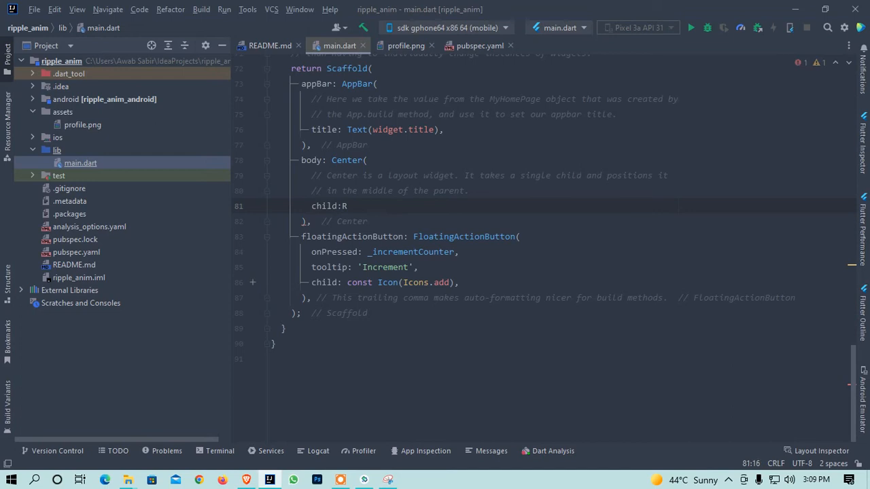
text(i)
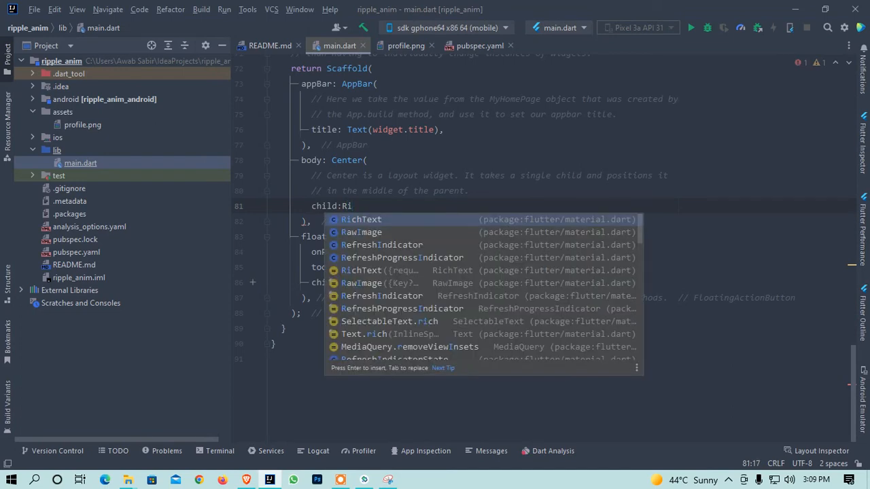
text(p)
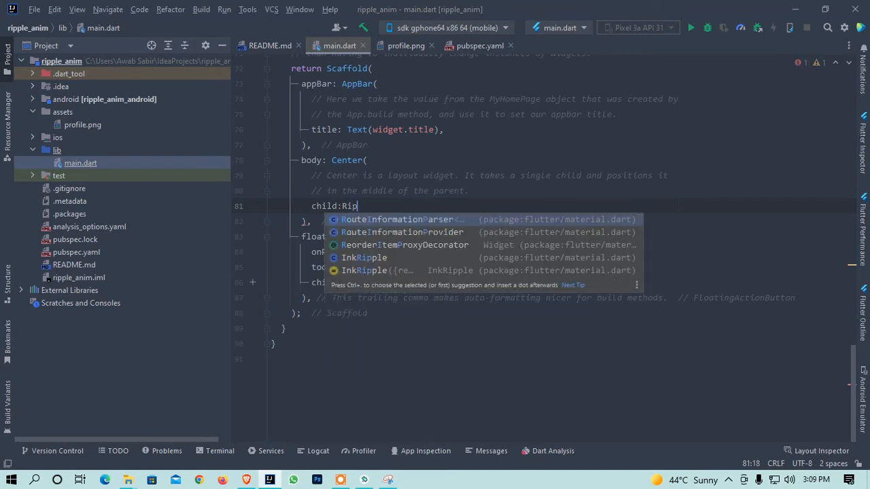
text(p)
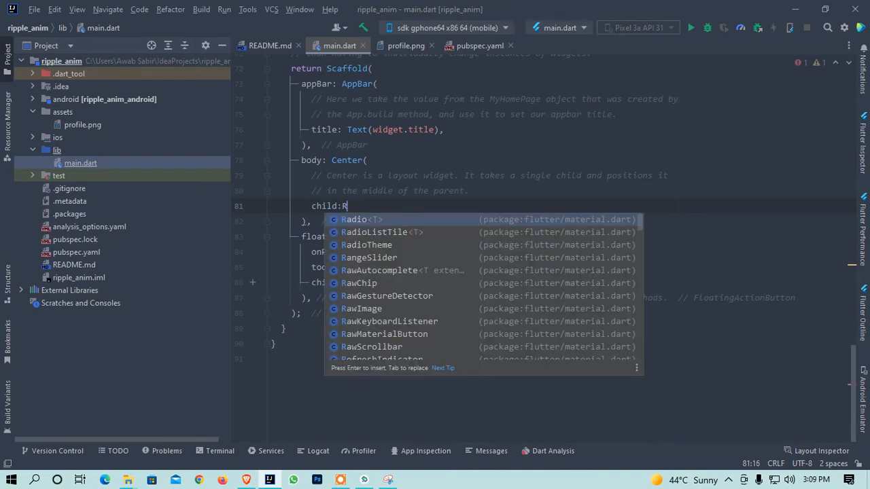
text(ip)
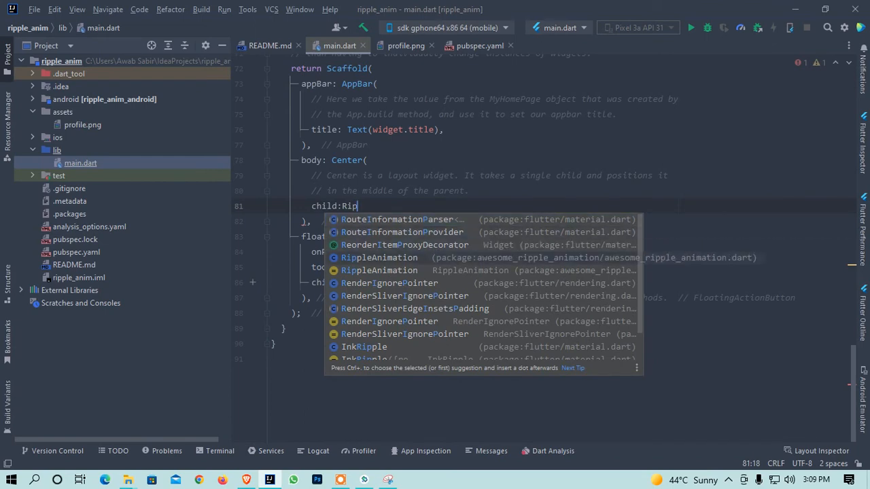
click(379, 257)
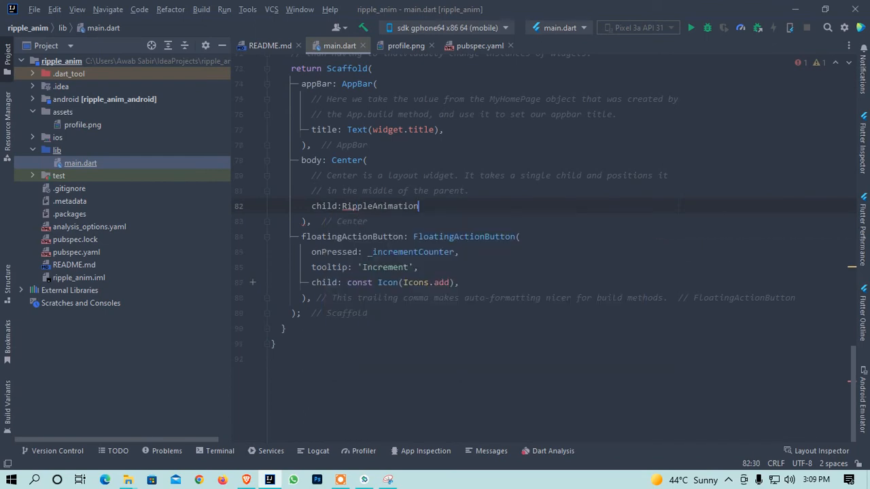
text(())
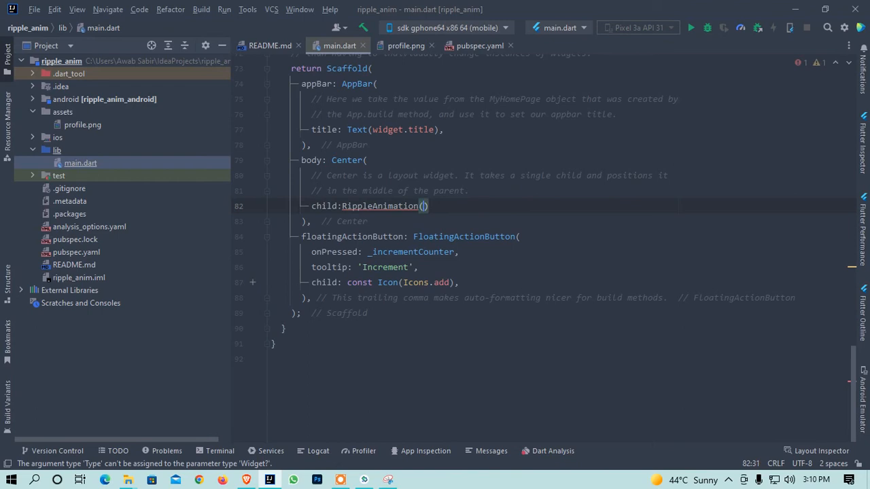
text(c)
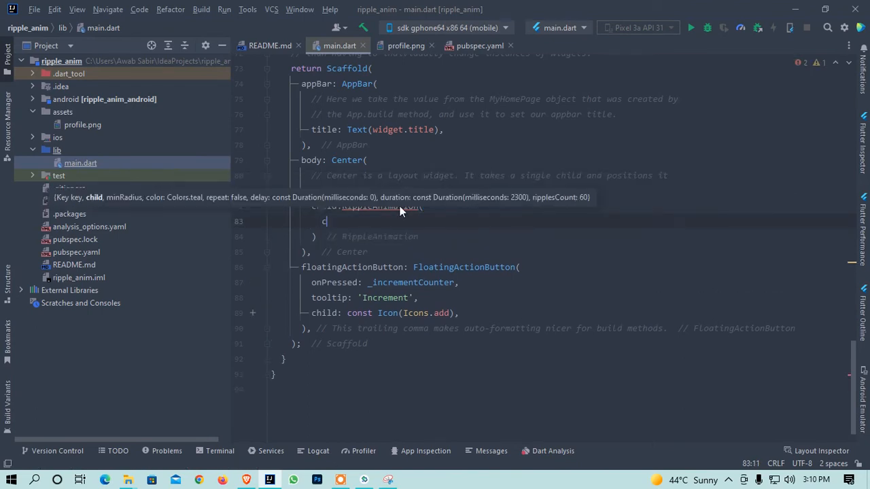
key(backspace)
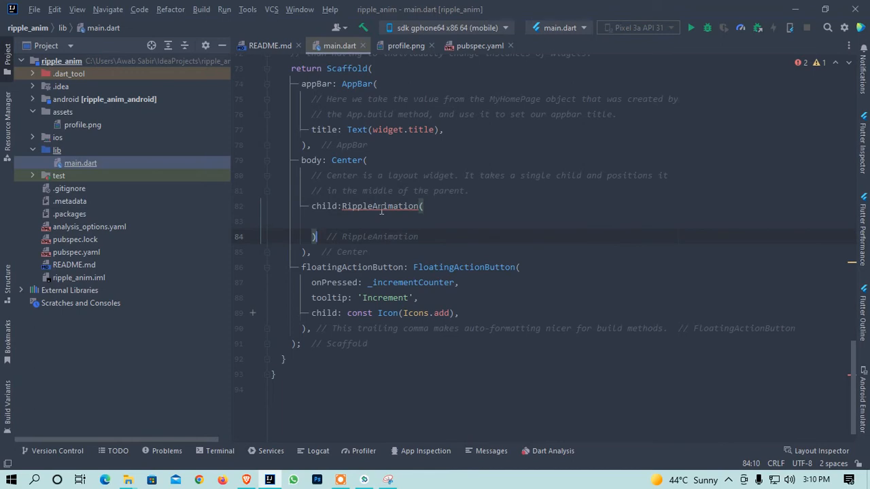
text(minRadius: null,)
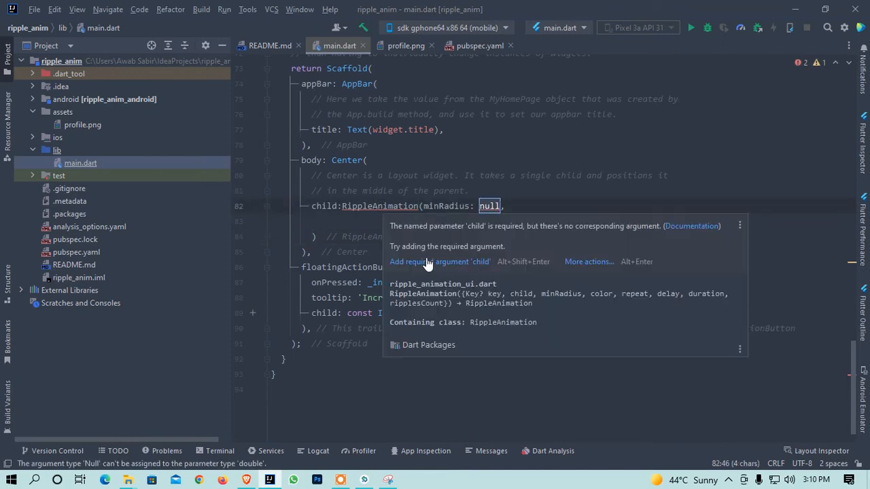
click(440, 261)
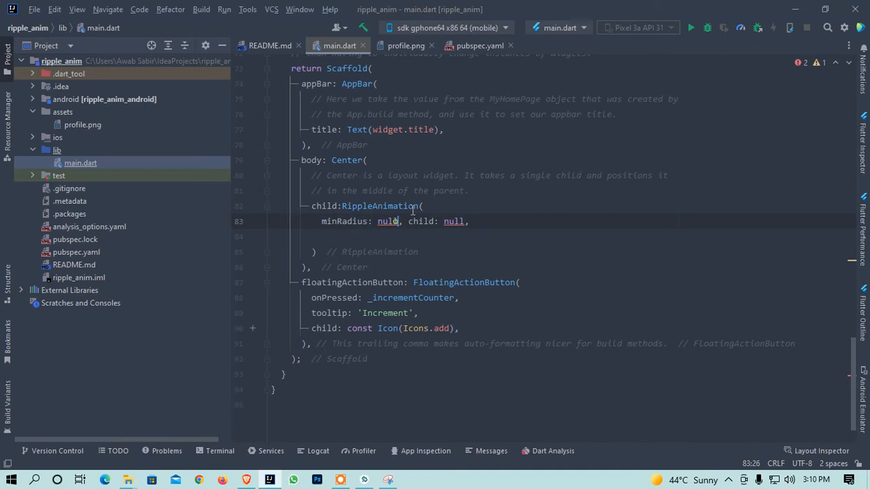
key(BackSpace)
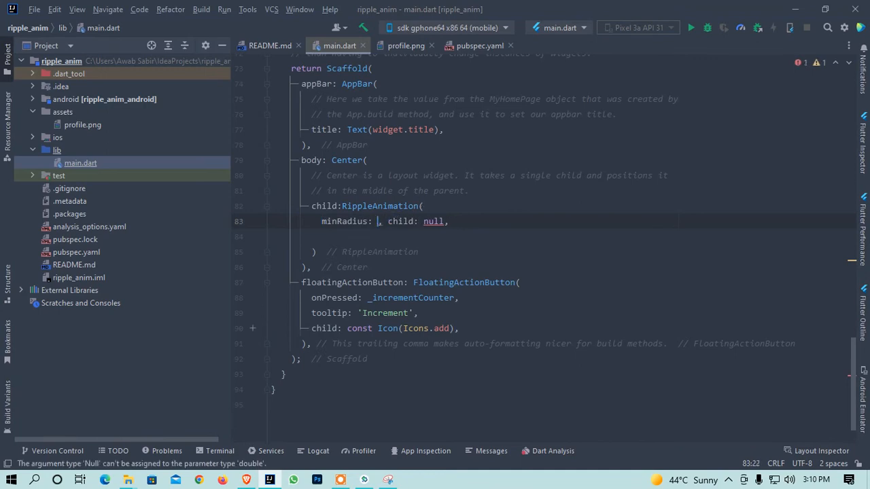
text(20,)
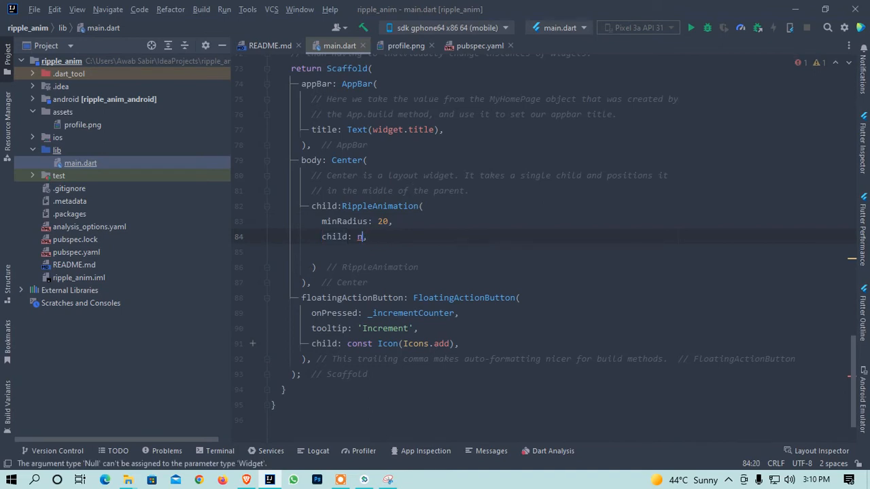
Step: Make the RippleAnimation child a ClipRRect holding Image.asset("assets/profile.png")
key(Backspace)
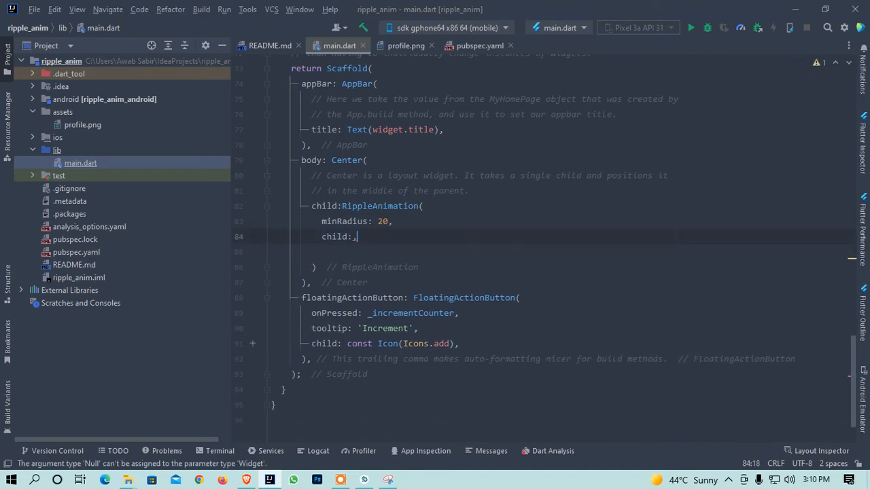
text(ClipRRect()
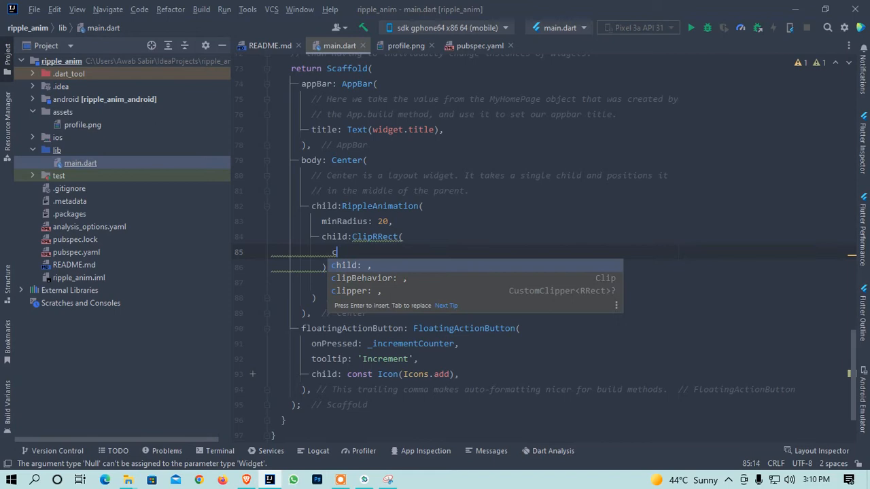
text(child: Ima,)
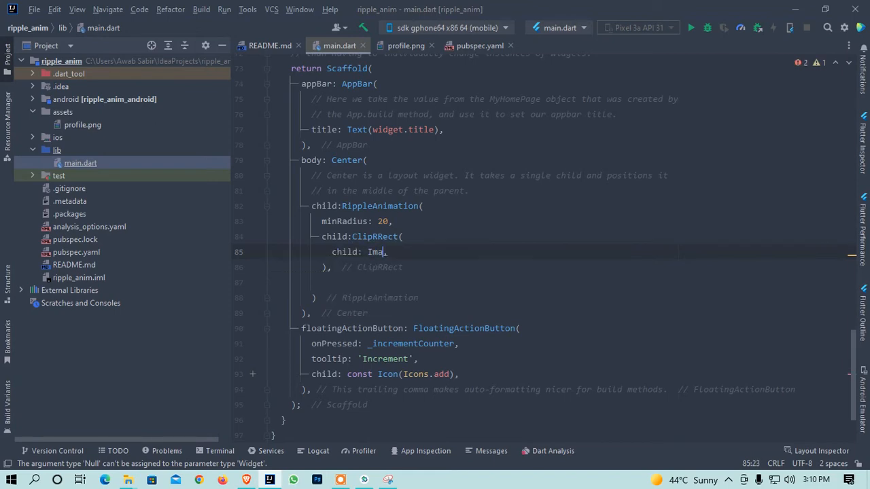
text(Image.asset(name))
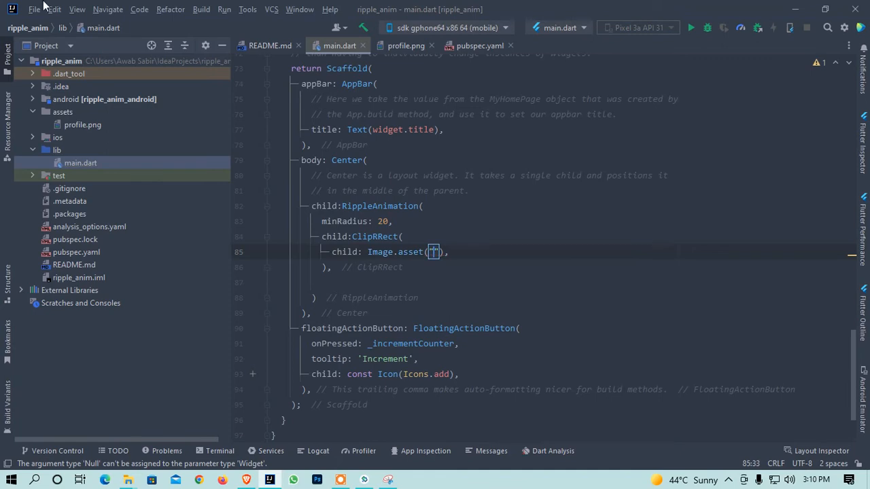
right_click(83, 124)
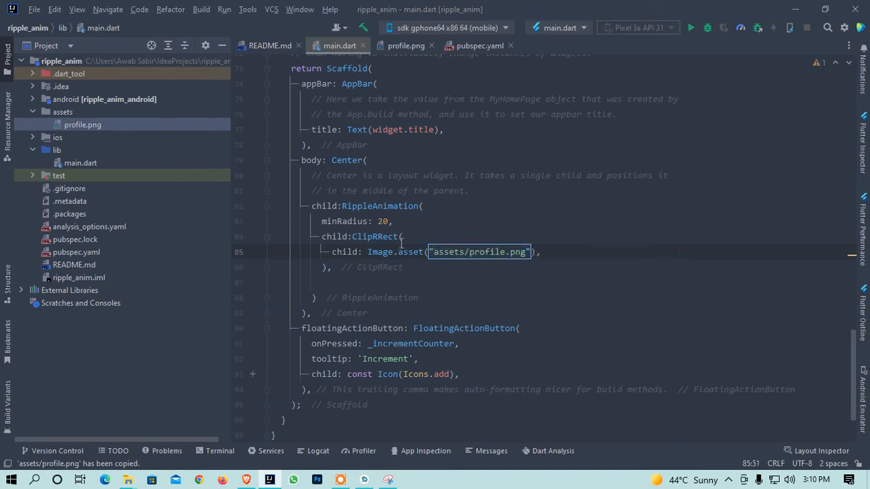
text(borderRadius: B,)
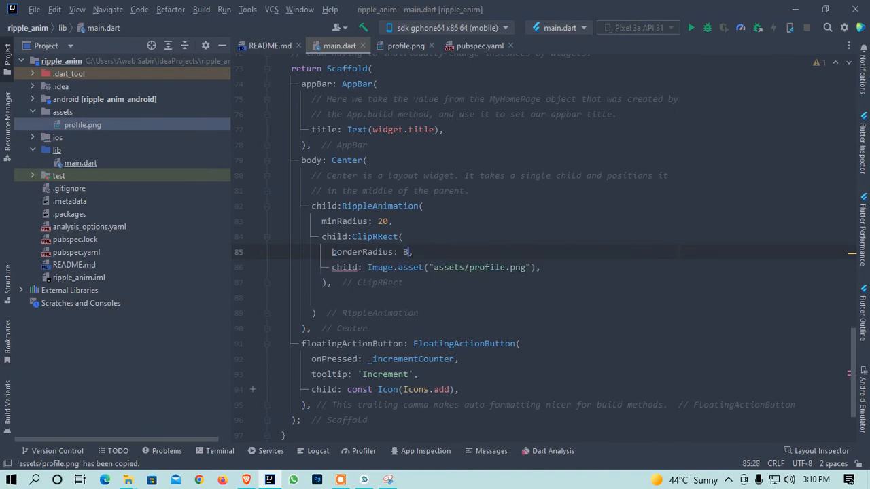
Step: Add BorderRadius.circular(100) to the ClipRRect; give the image BoxFit.cover, width 100, height 100
text(orderRadius.circular(100)
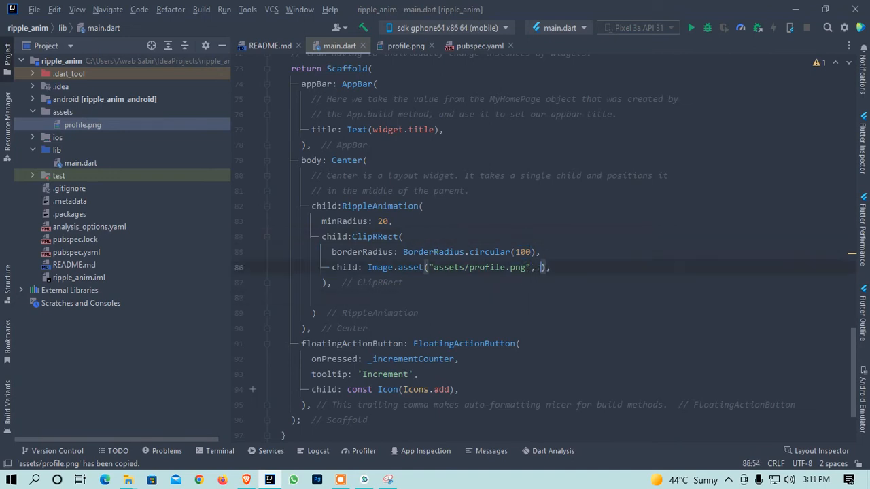
text(im)
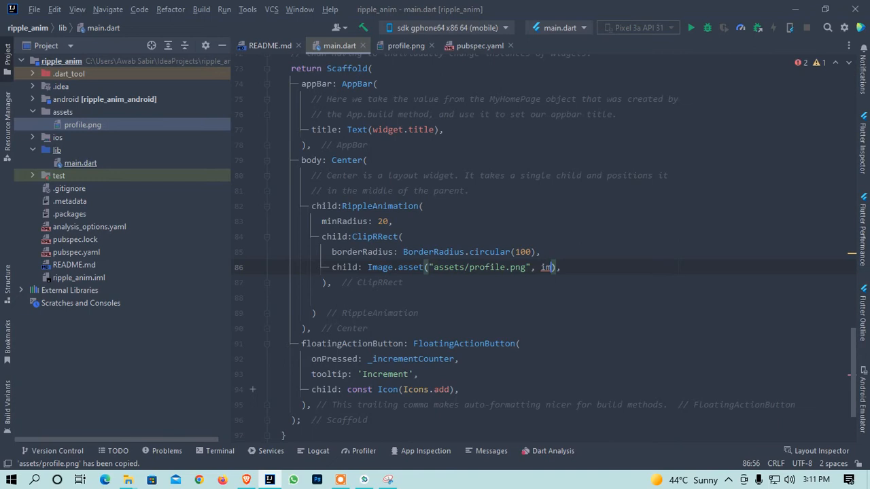
text(fit: ,)
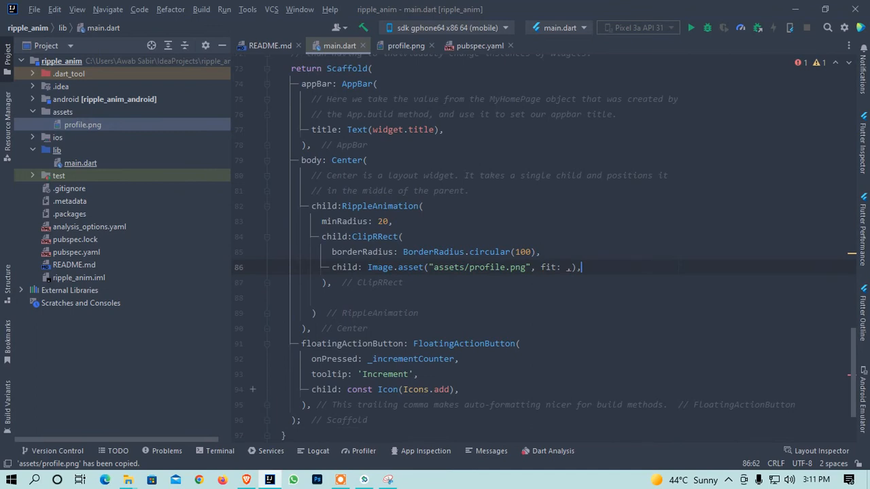
text(B)
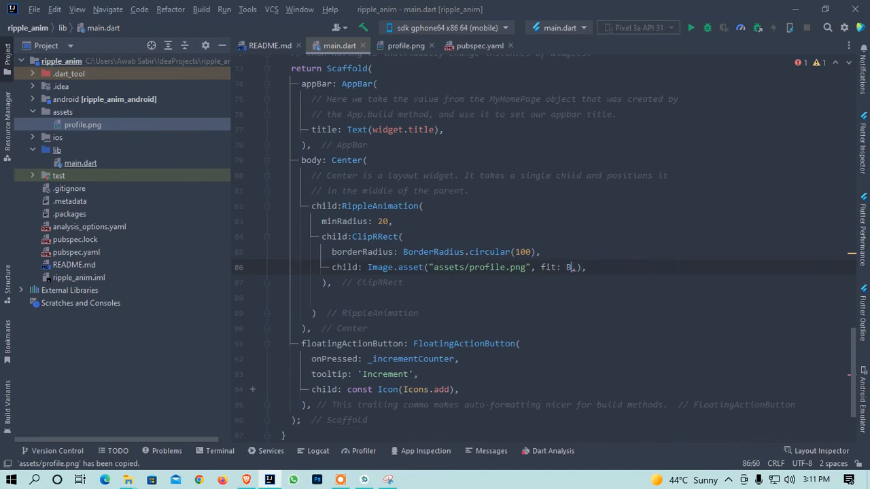
text(oxFit)
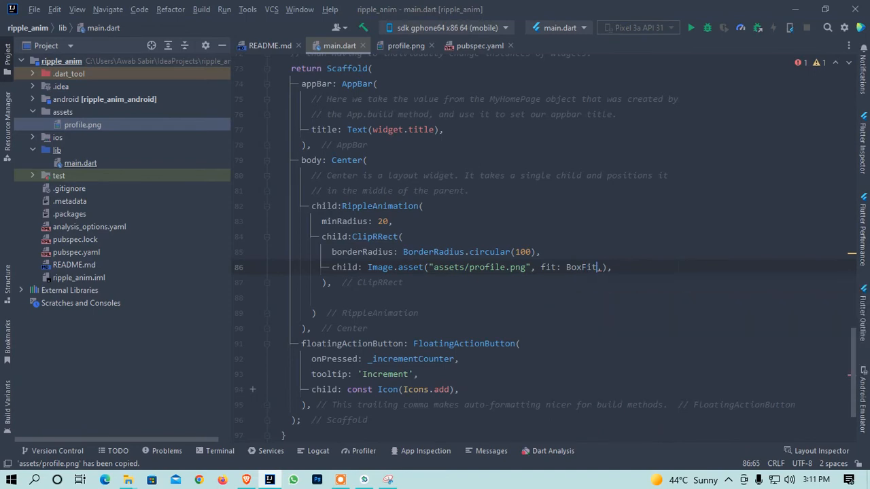
text(cover,)
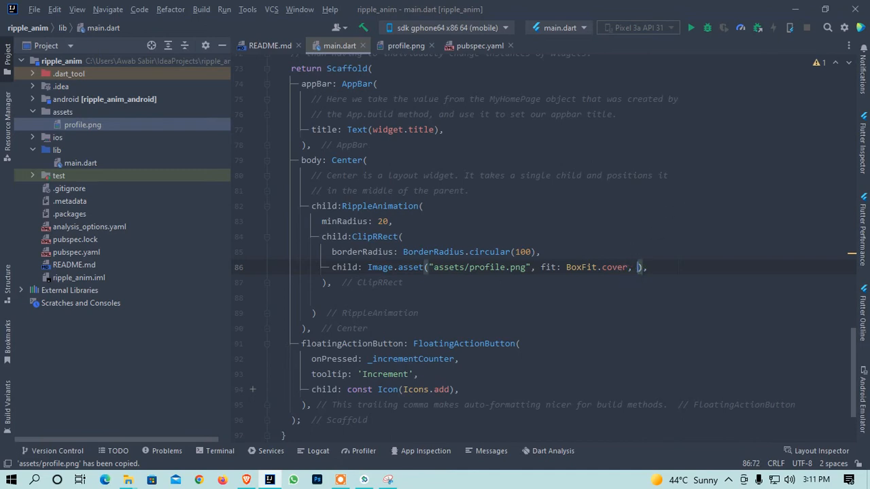
text(width: ,)
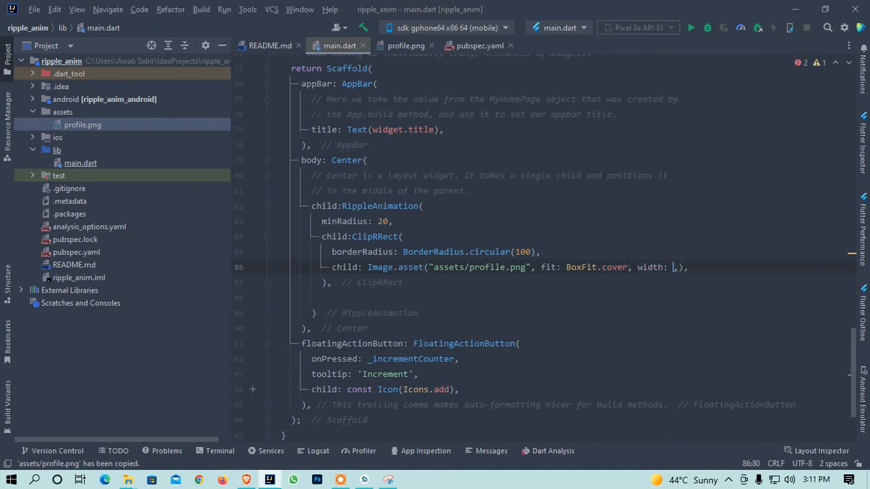
text(100,)
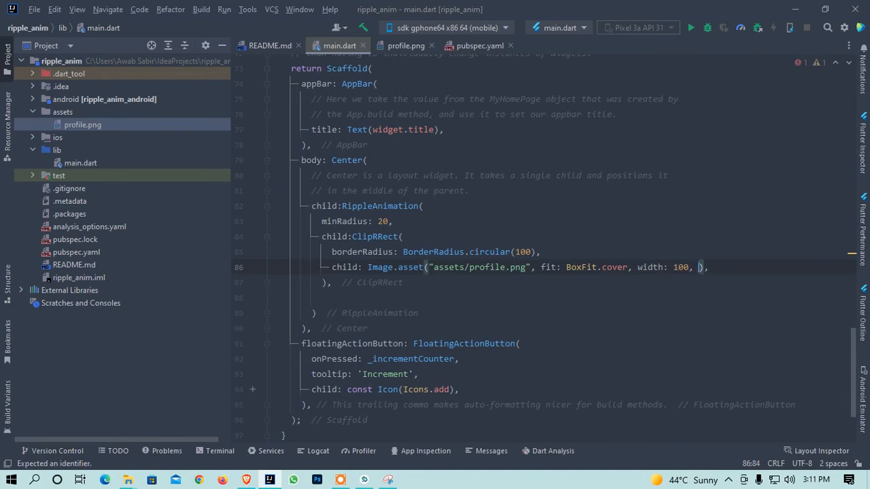
text(height:)
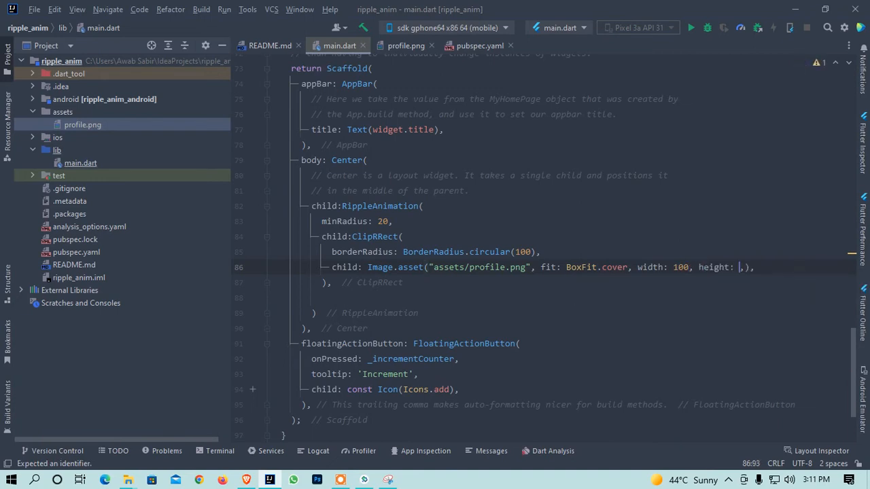
text(100,)
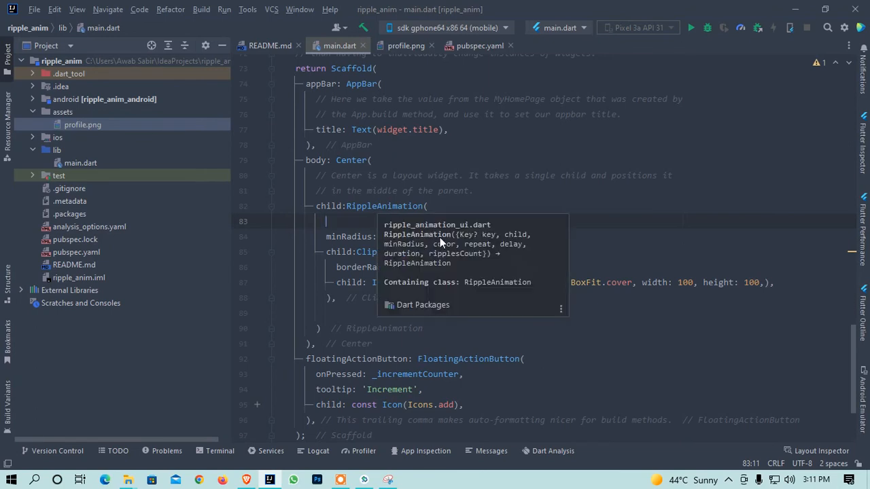
Step: Give RippleAnimation key: UniqueKey() and repeat: true after minRadius 20
text(minRadius: 20,)
text(key: ,)
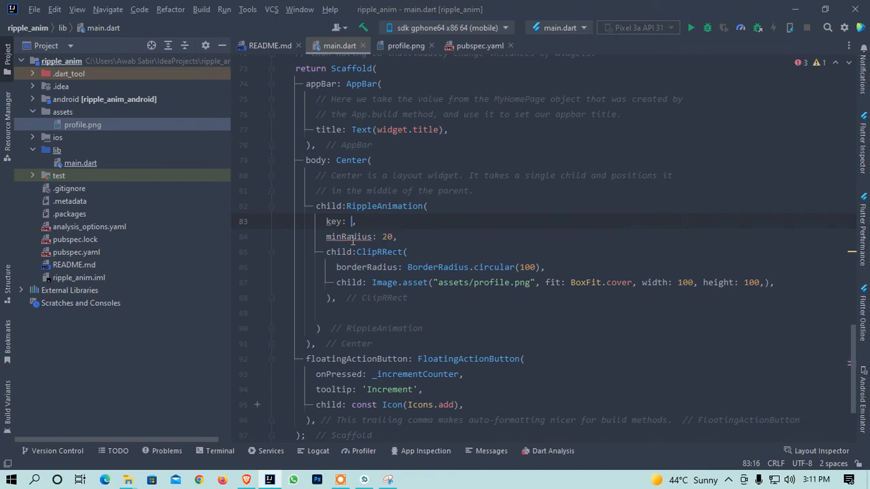
text(U)
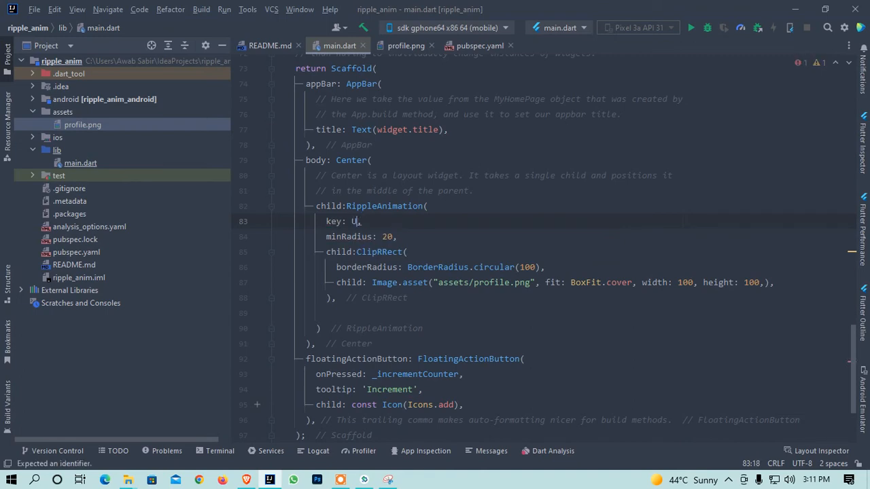
key(Backspace)
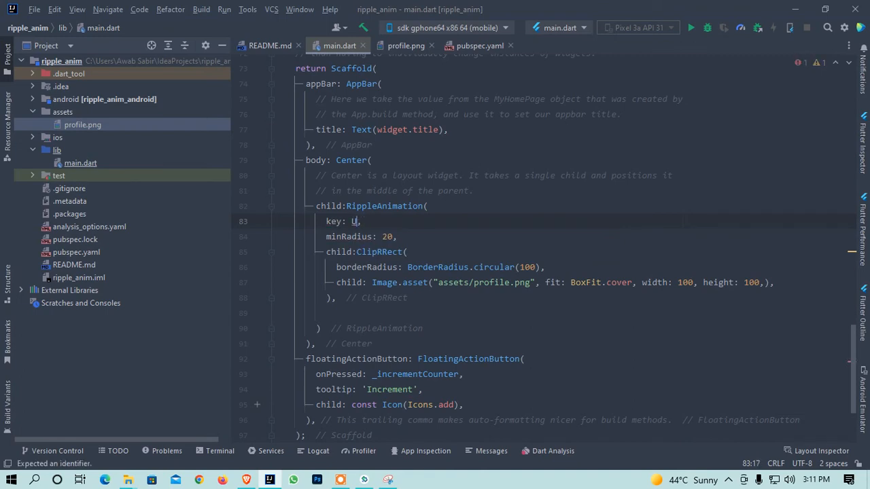
text(niqueKey()
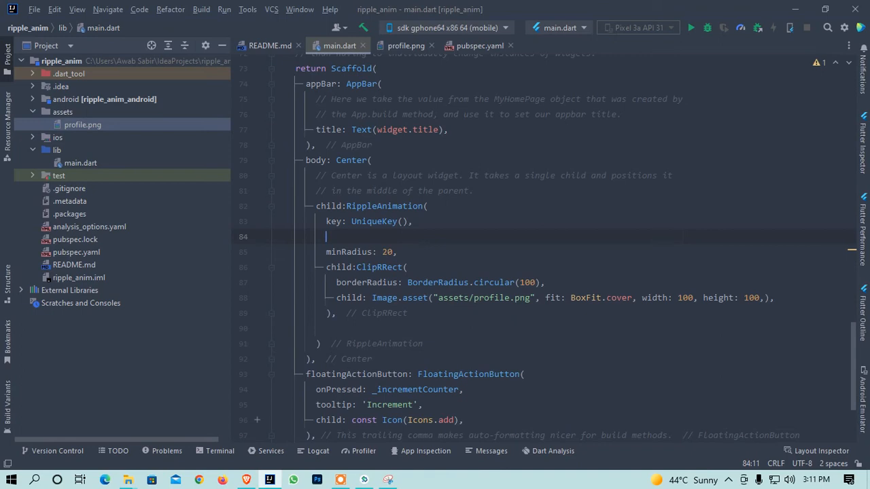
text(r)
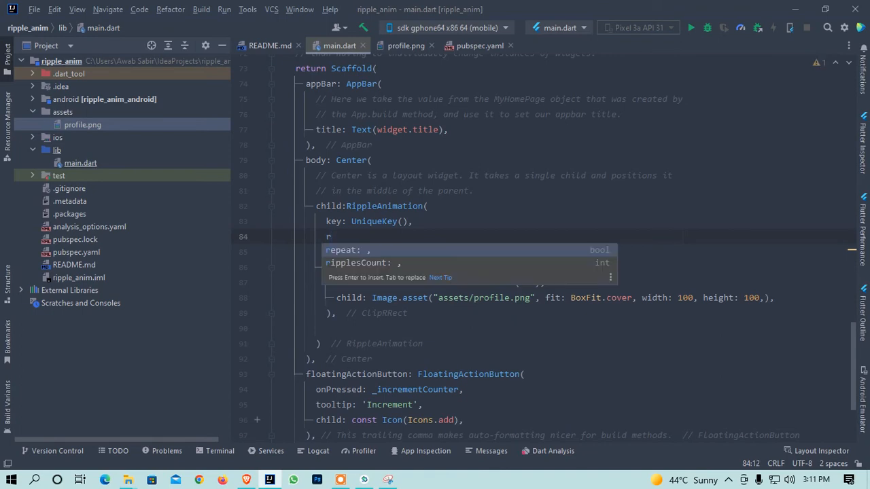
text(true,)
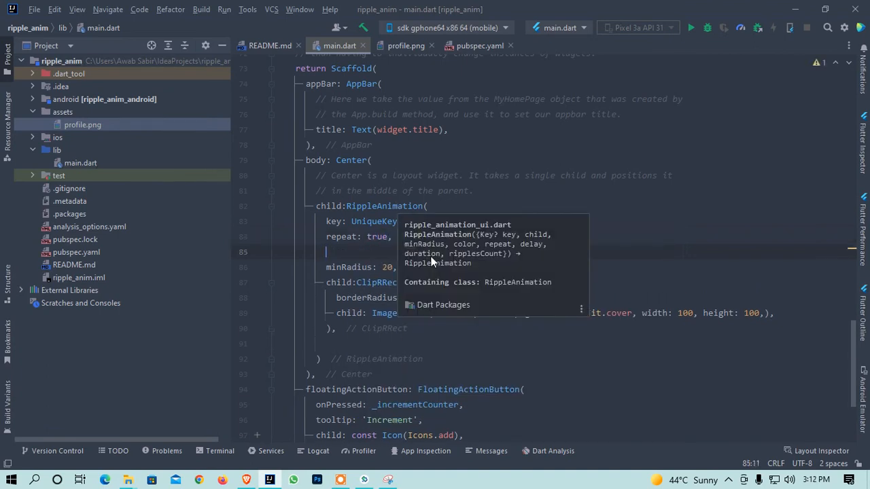
Step: Set RippleAnimation duration to 2300 ms, ripplesCount 10 and colour Colors.teal
text(duration: ,)
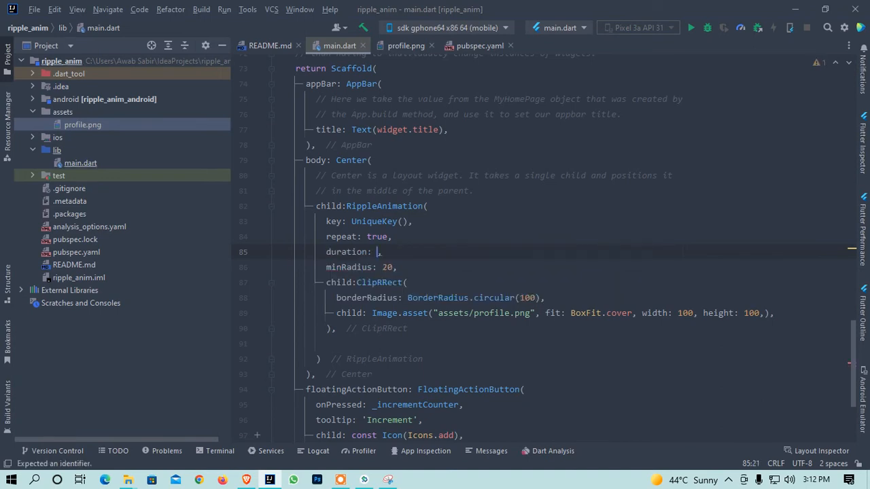
text(const Duration(milliseconds:)
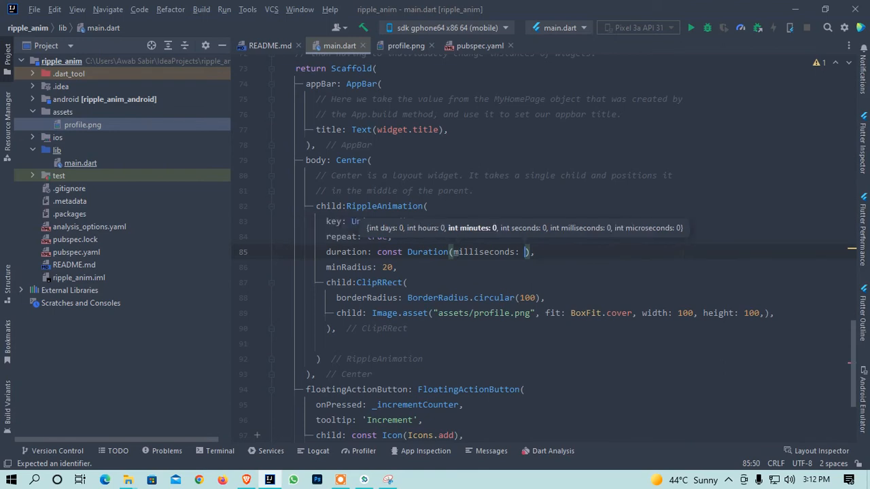
text(2300)
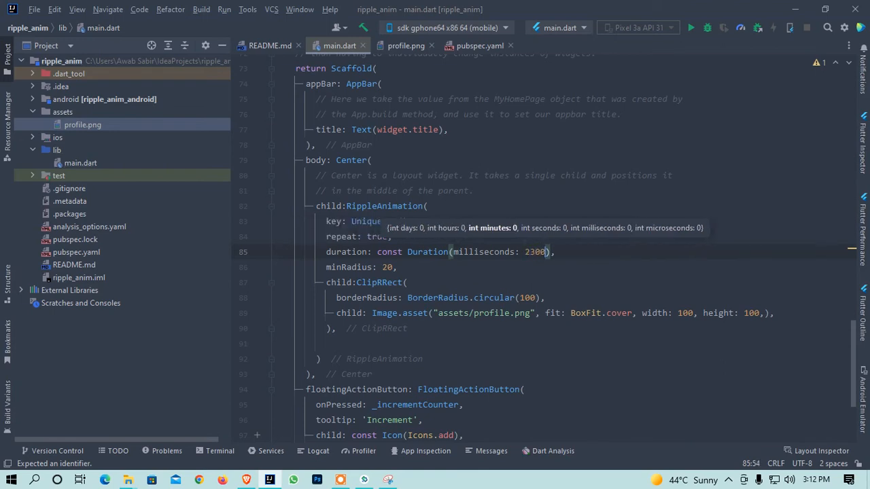
key(enter)
text(ripplesCount: ,)
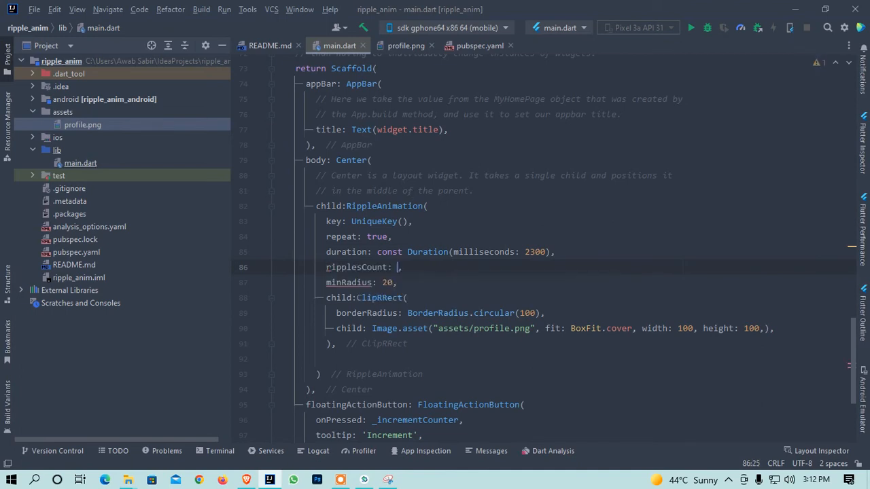
text(1)
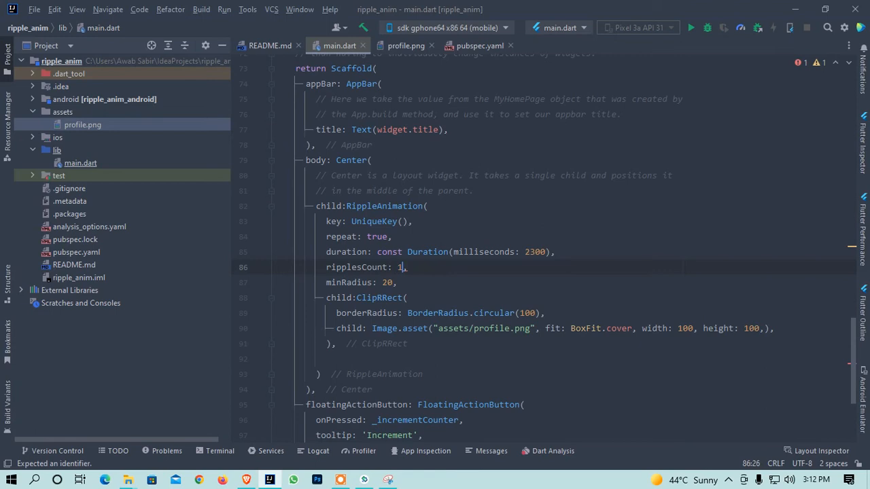
text(0)
text(color: Colors.teal,)
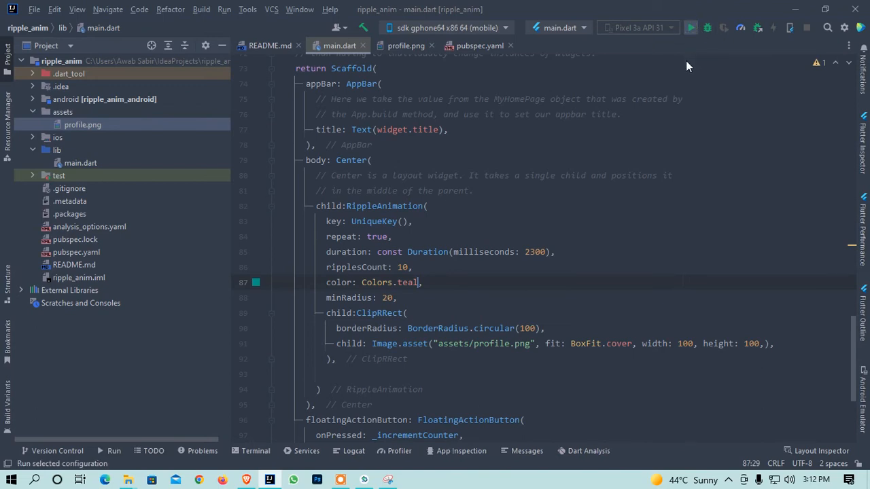
Step: Run main.dart on the sdk gphone64 emulator and return the emulator to its home screen
click(691, 28)
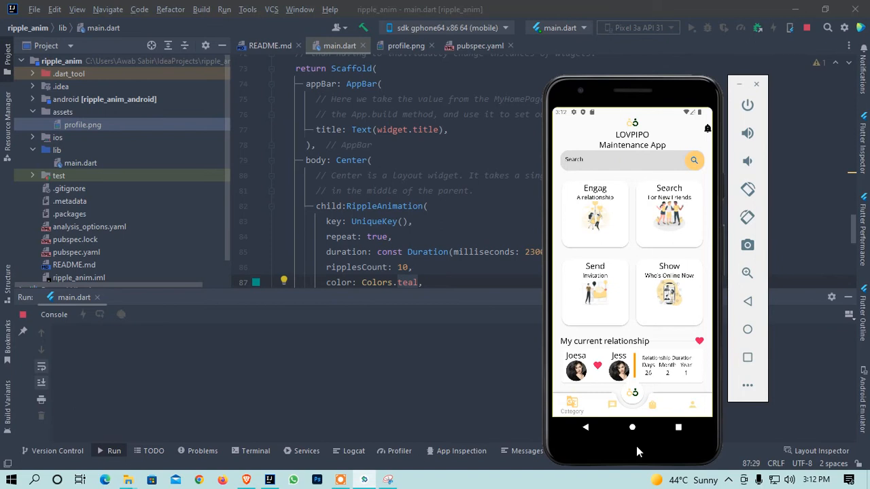
mouse_move(632, 429)
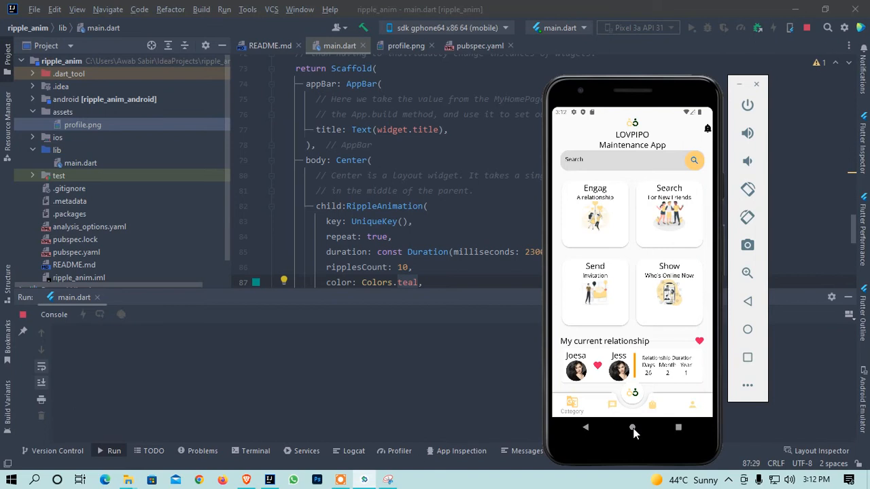
click(632, 428)
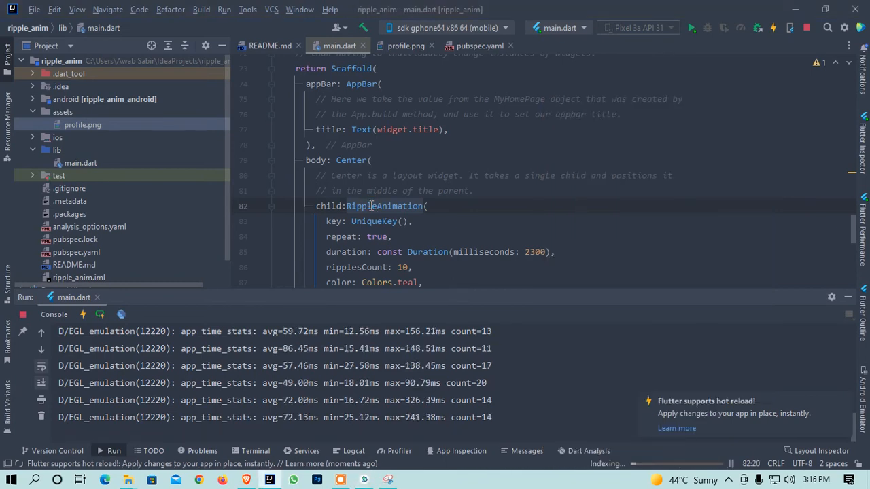
Step: Wrap the ClipRRect in a Center widget and hot reload the running app
right_click(370, 206)
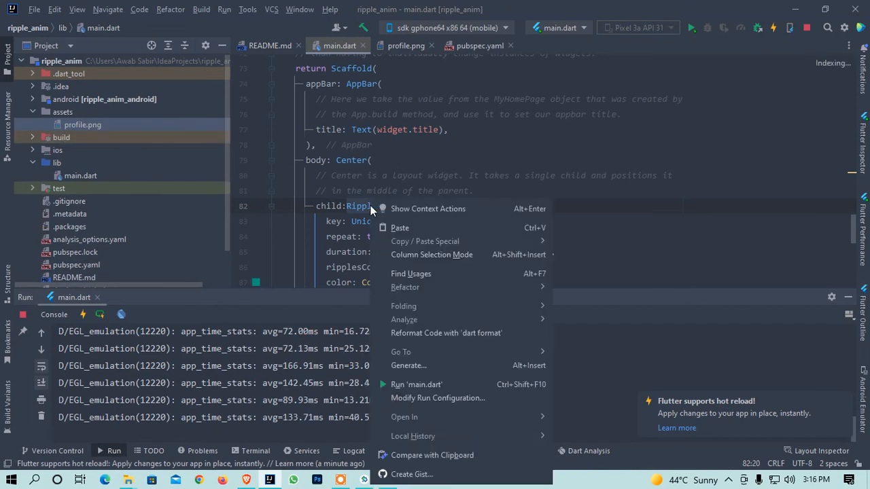
click(428, 209)
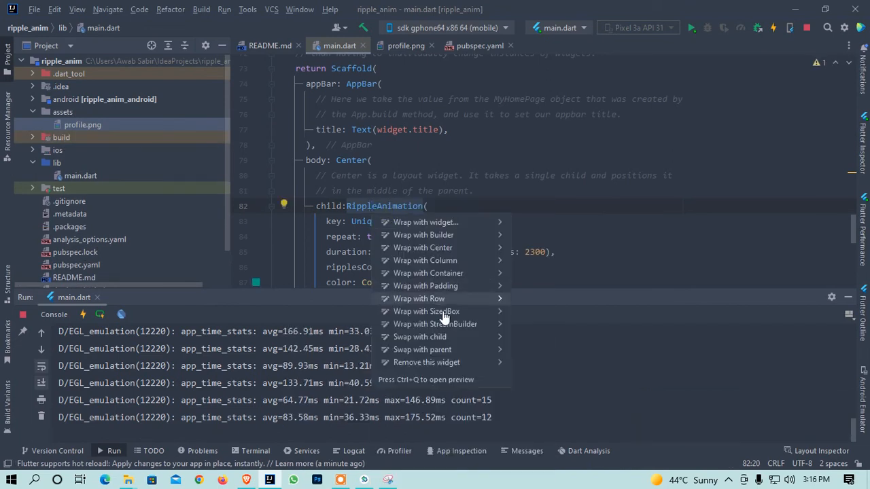
mouse_move(426, 223)
text(child:ClipRRect()
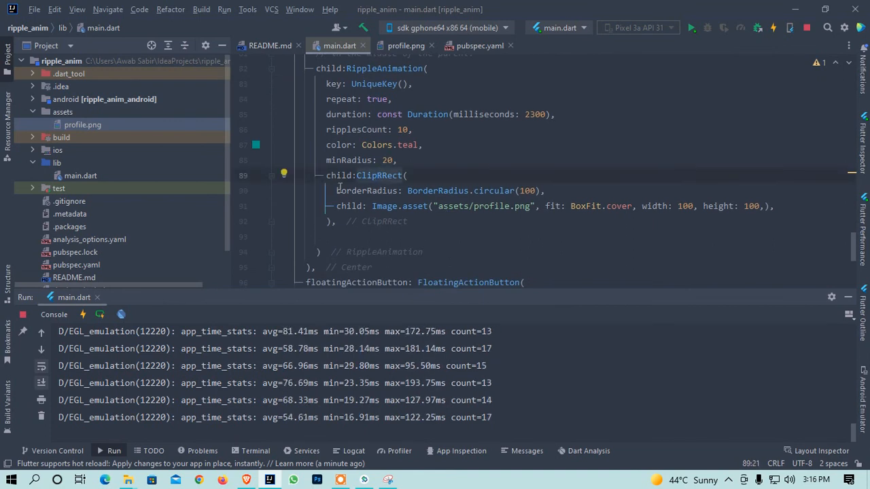
click(284, 173)
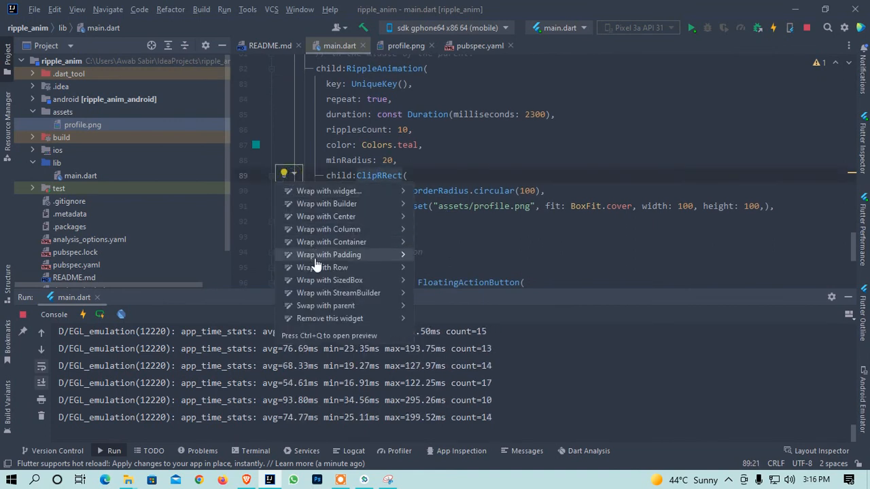
mouse_move(326, 216)
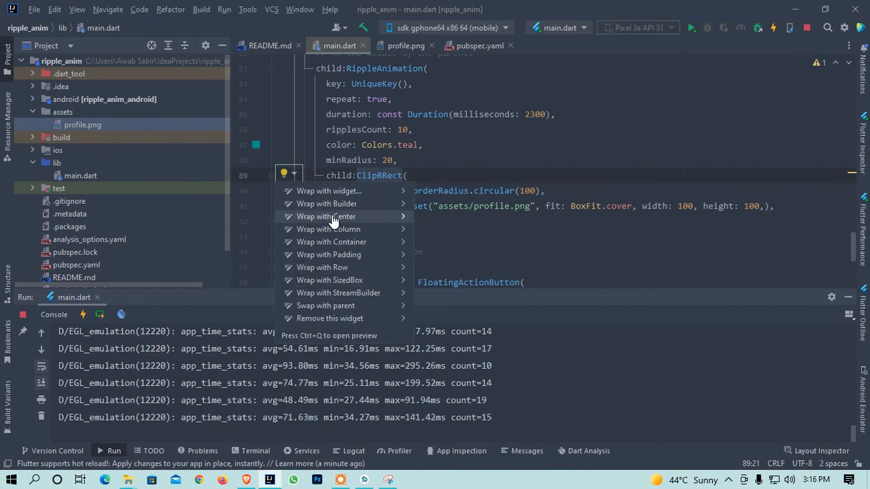
click(326, 217)
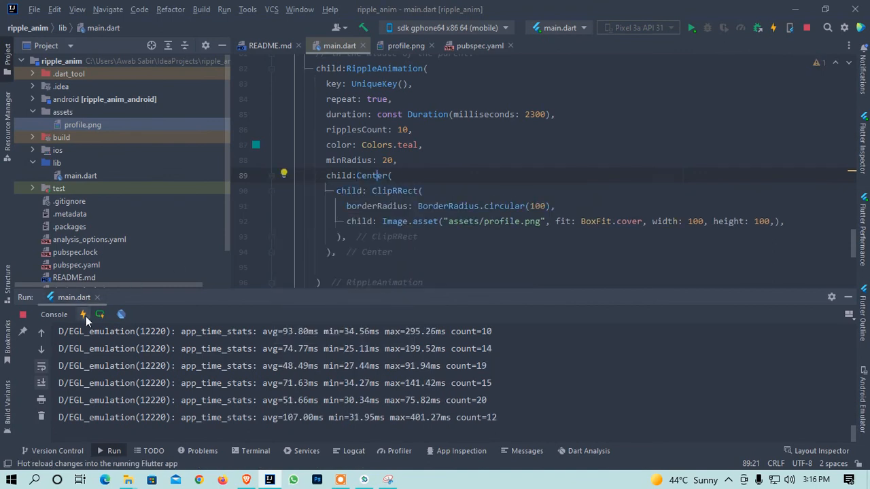
click(83, 314)
text(1)
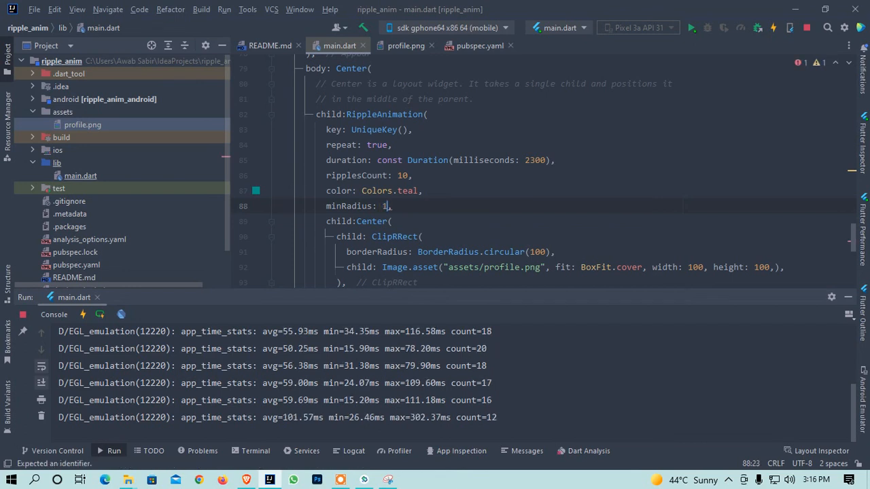
Step: Set minRadius to 120 and ripplesCount to 8 in main.dart, then hot-reload the app
text(20)
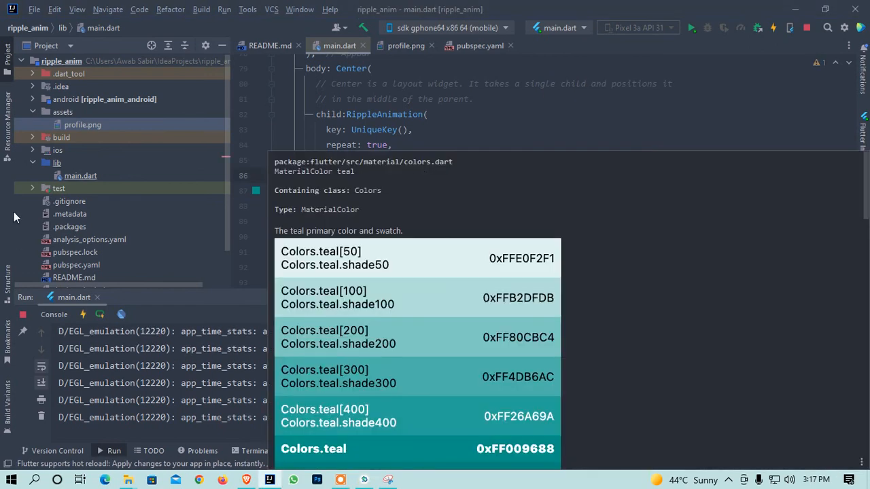
mouse_move(524, 146)
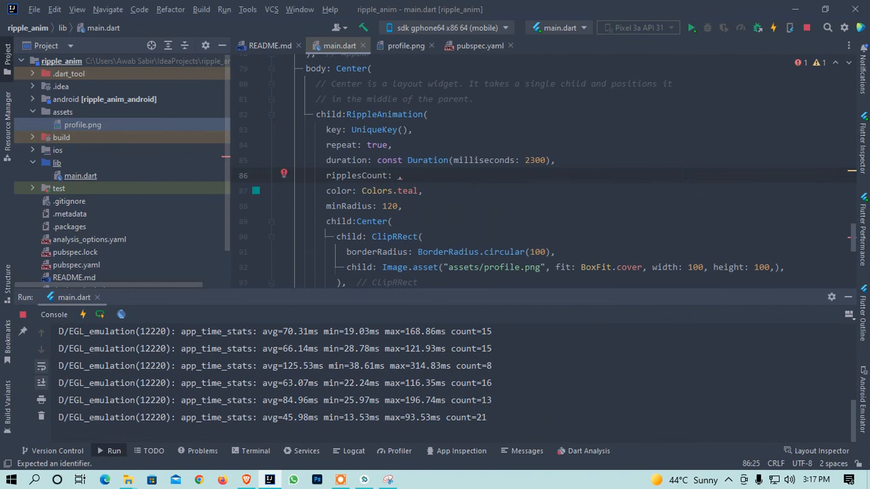
click(83, 314)
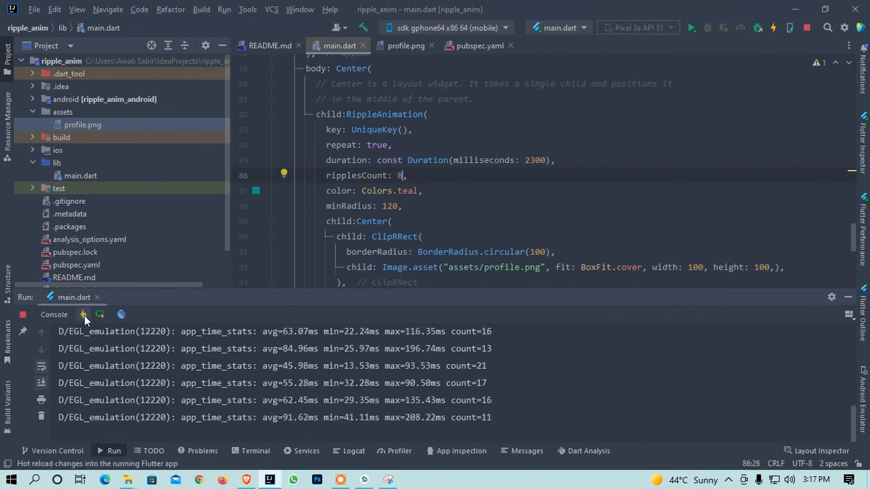
click(82, 314)
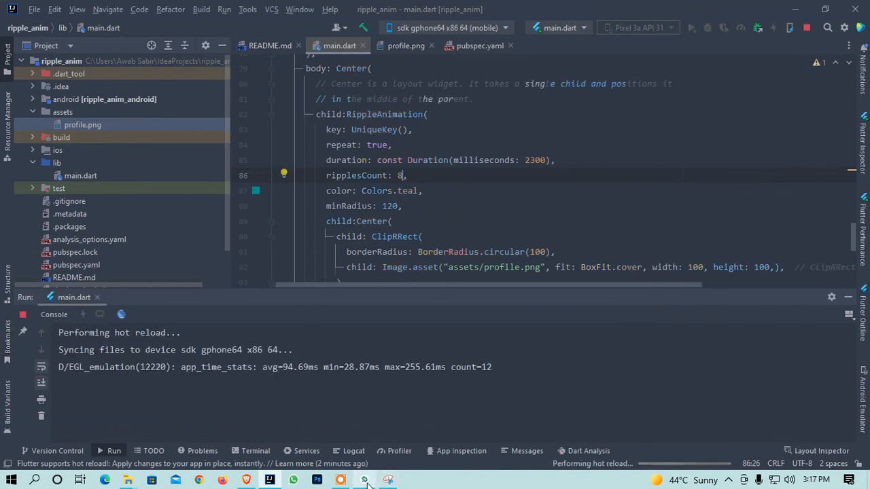